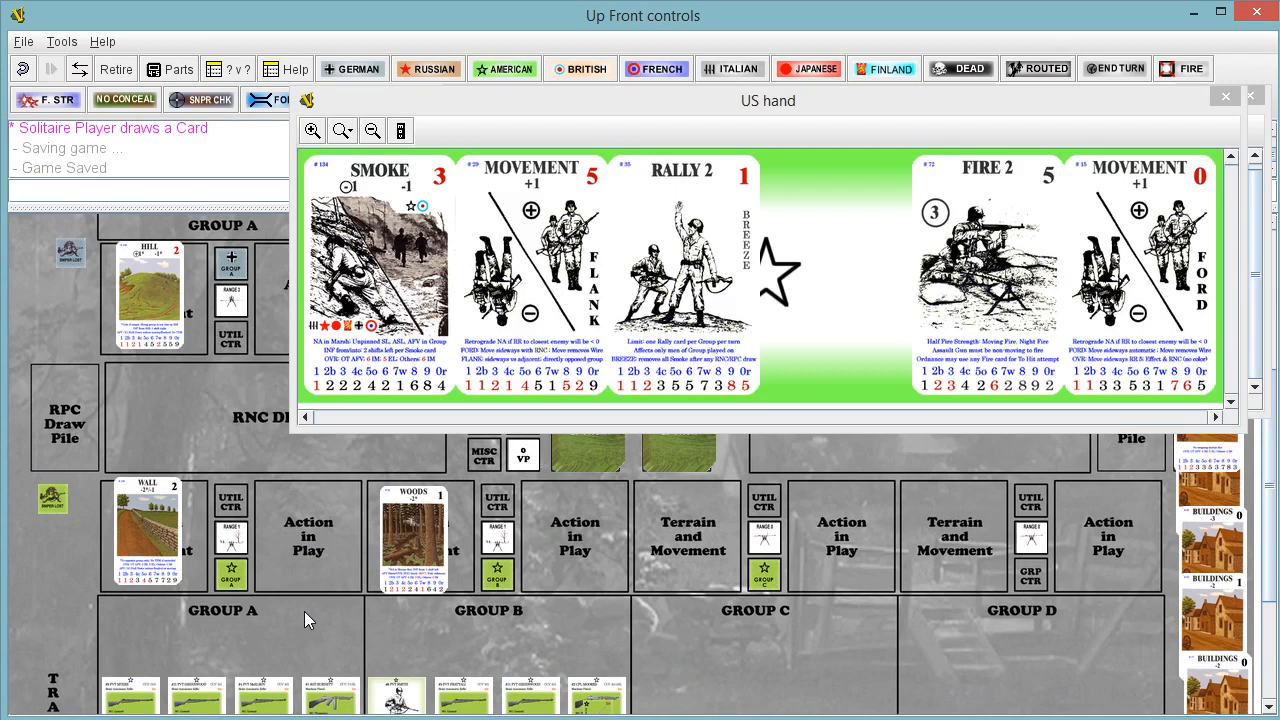
# - Move the Rally 2 card from the US hand into Group B's action area, rallying Pvt Smith
pyautogui.click(683, 275)
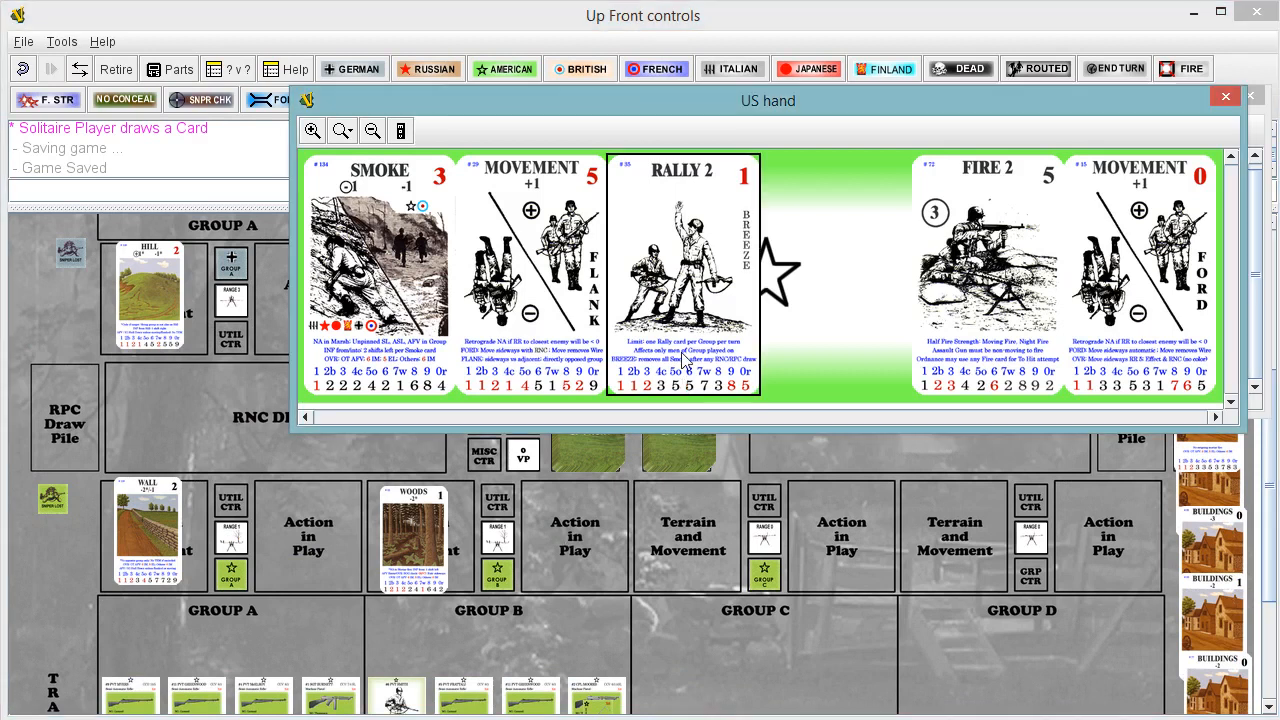
pyautogui.moveTo(681, 275); pyautogui.dragTo(585, 530)
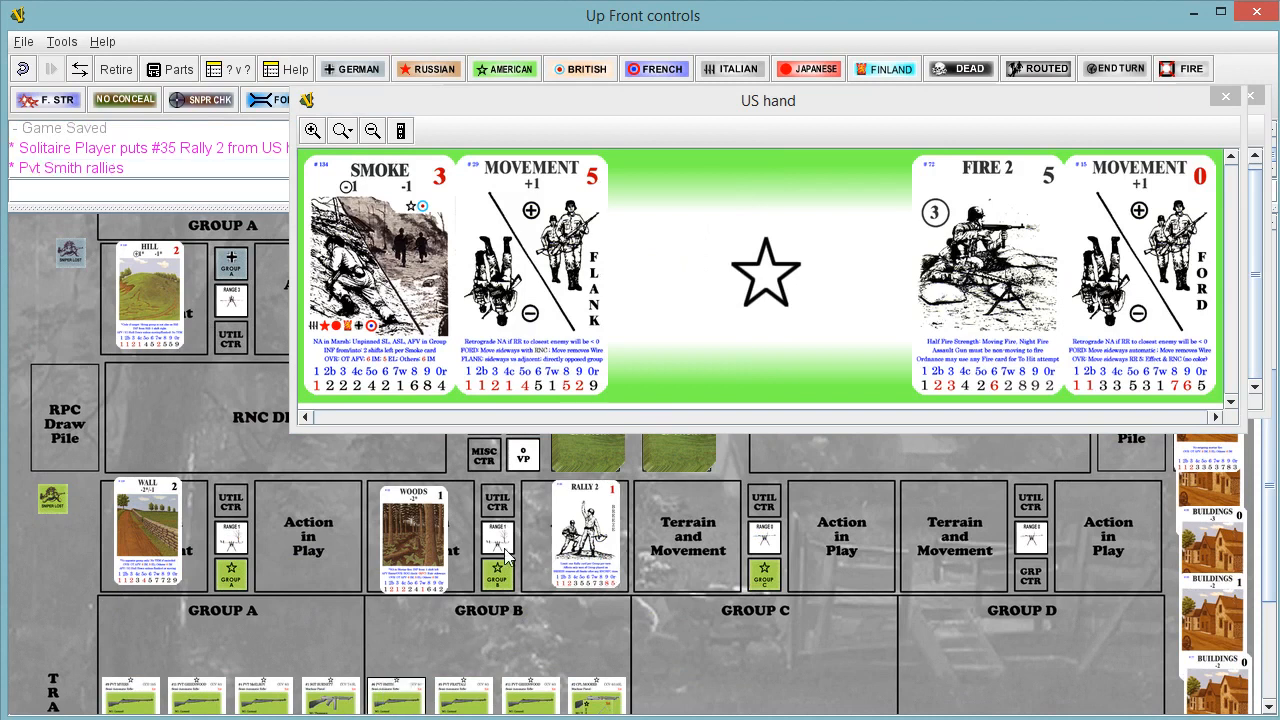
# - Select the Fire 2 card in the US hand
pyautogui.click(987, 275)
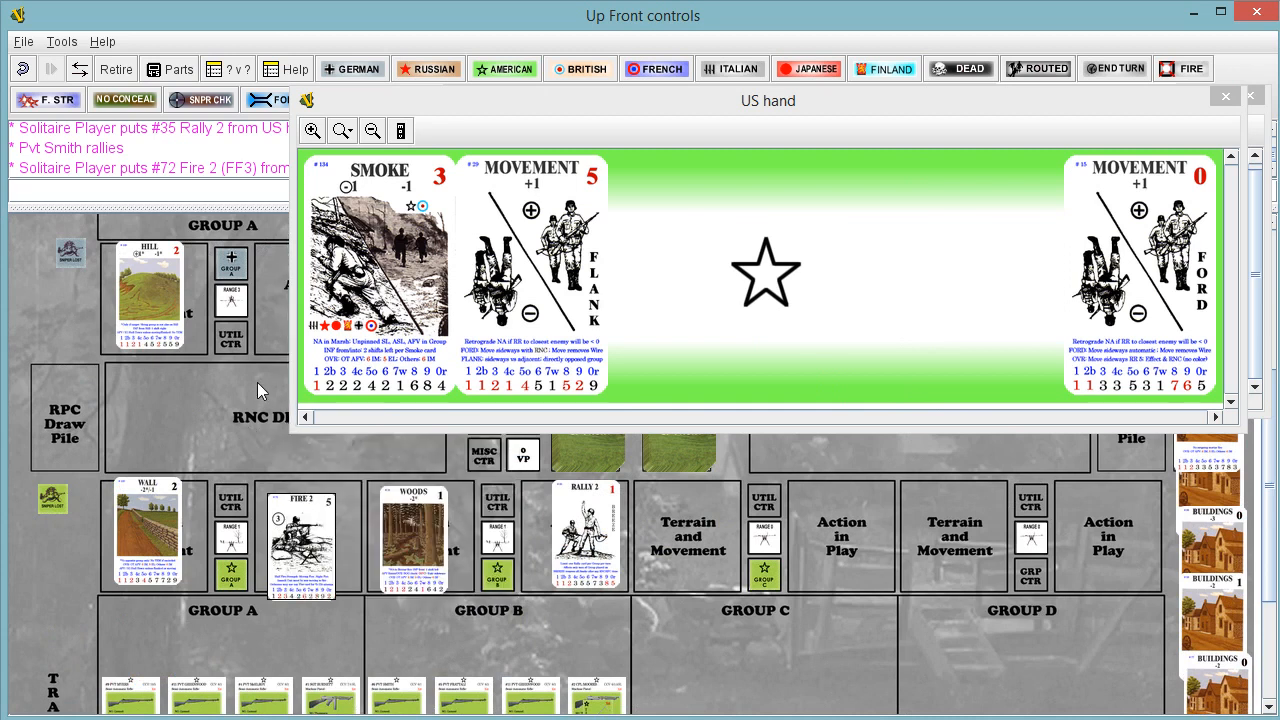
pyautogui.moveTo(240, 615)
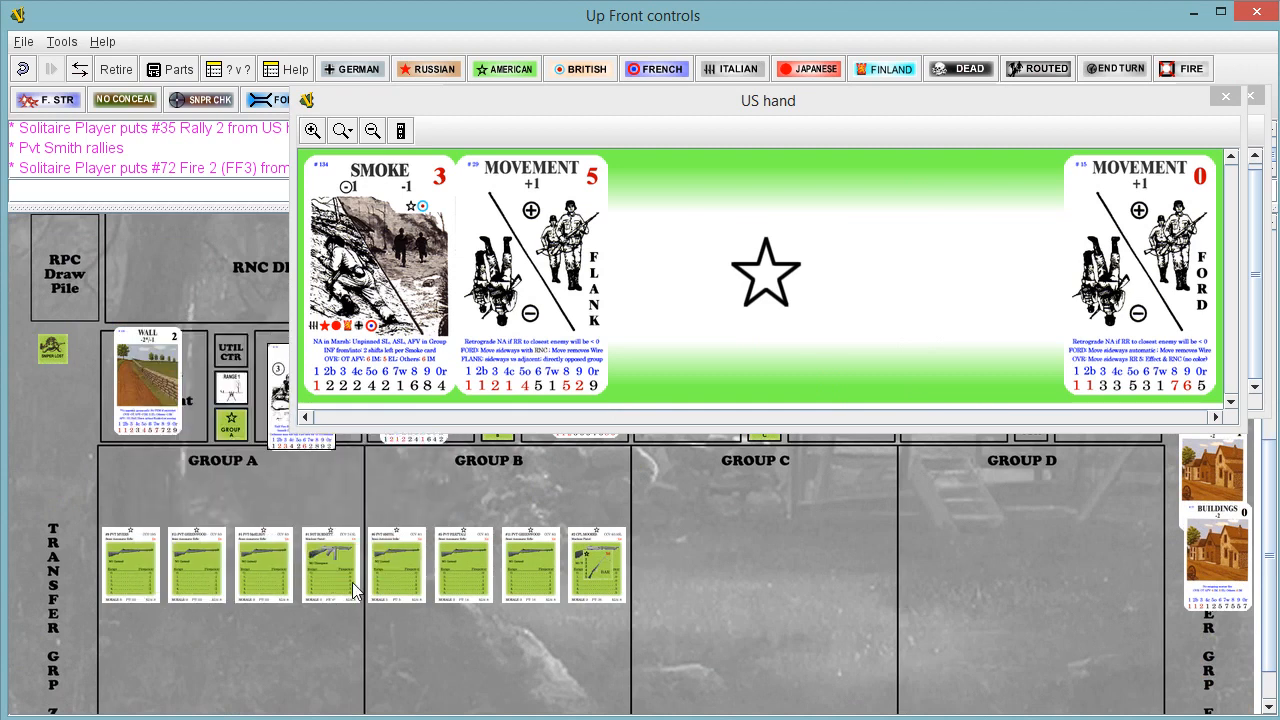
pyautogui.moveTo(262, 506)
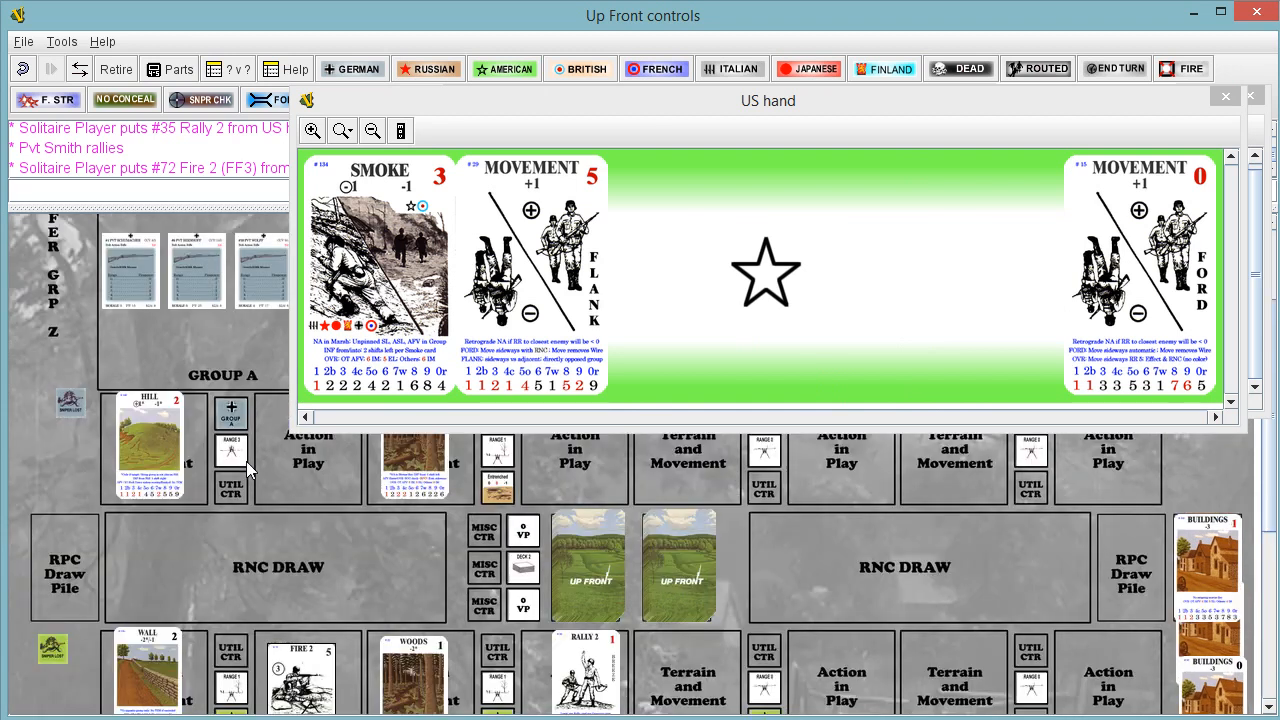
pyautogui.moveTo(246, 580)
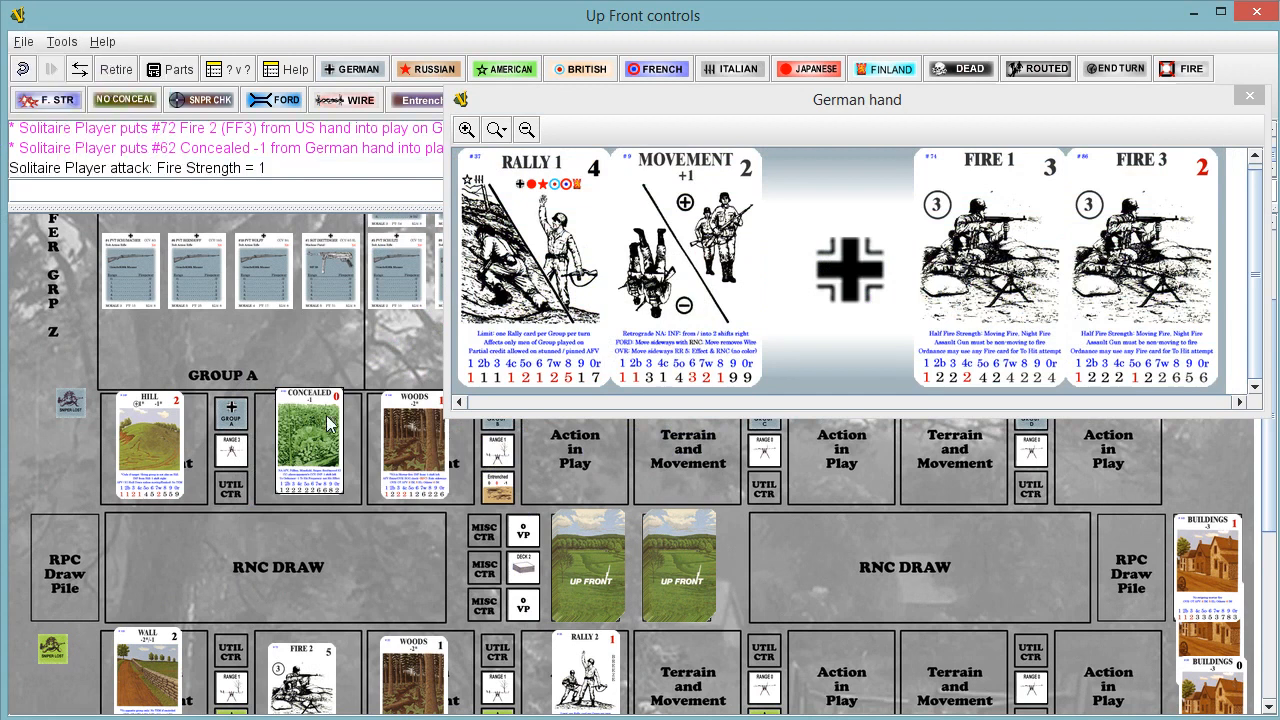
# - Close the German hand and draw a random number card for the Fire Strength 1 attack
pyautogui.click(1249, 95)
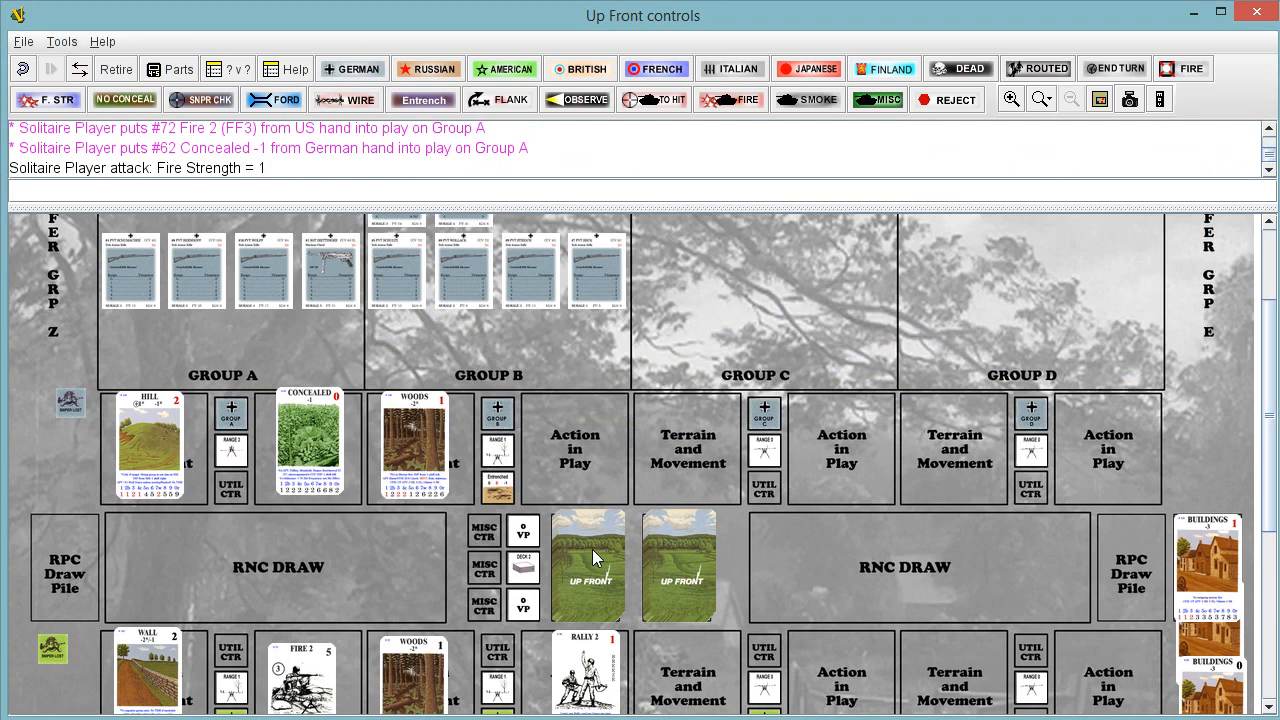
pyautogui.click(64, 567)
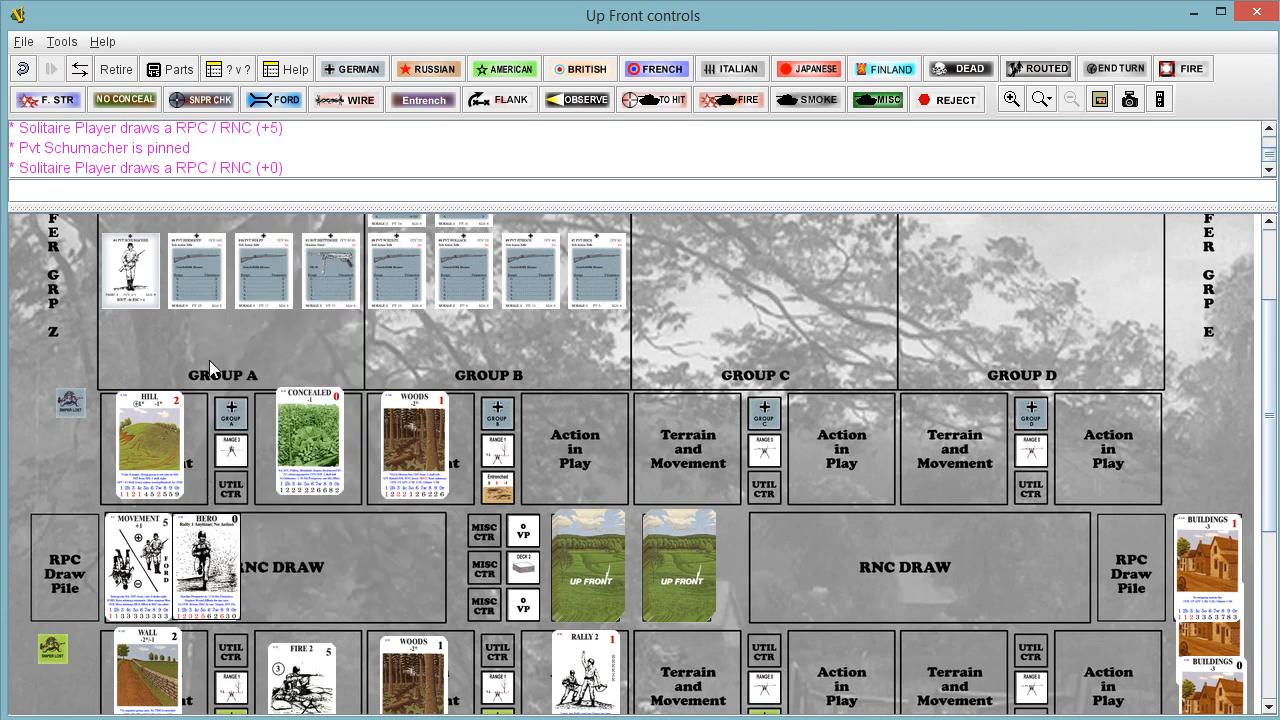
pyautogui.moveTo(573, 548)
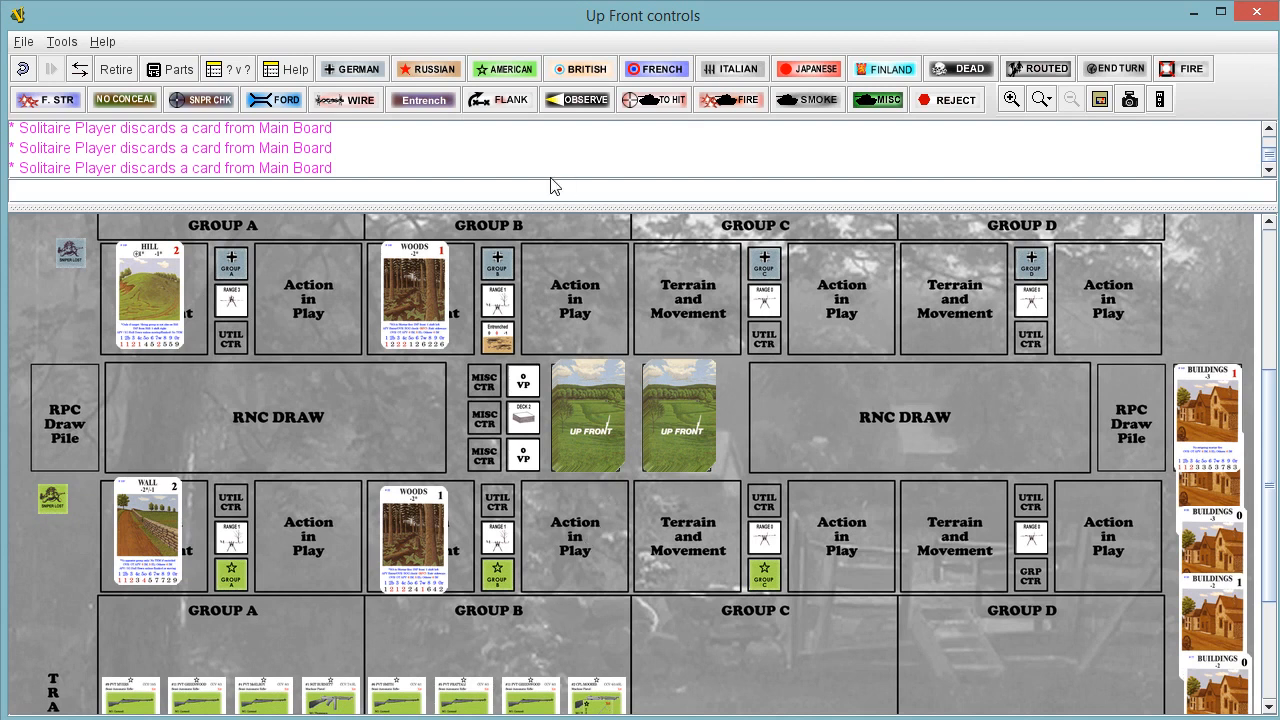
# - Draw replacement cards into the US hand
pyautogui.click(504, 68)
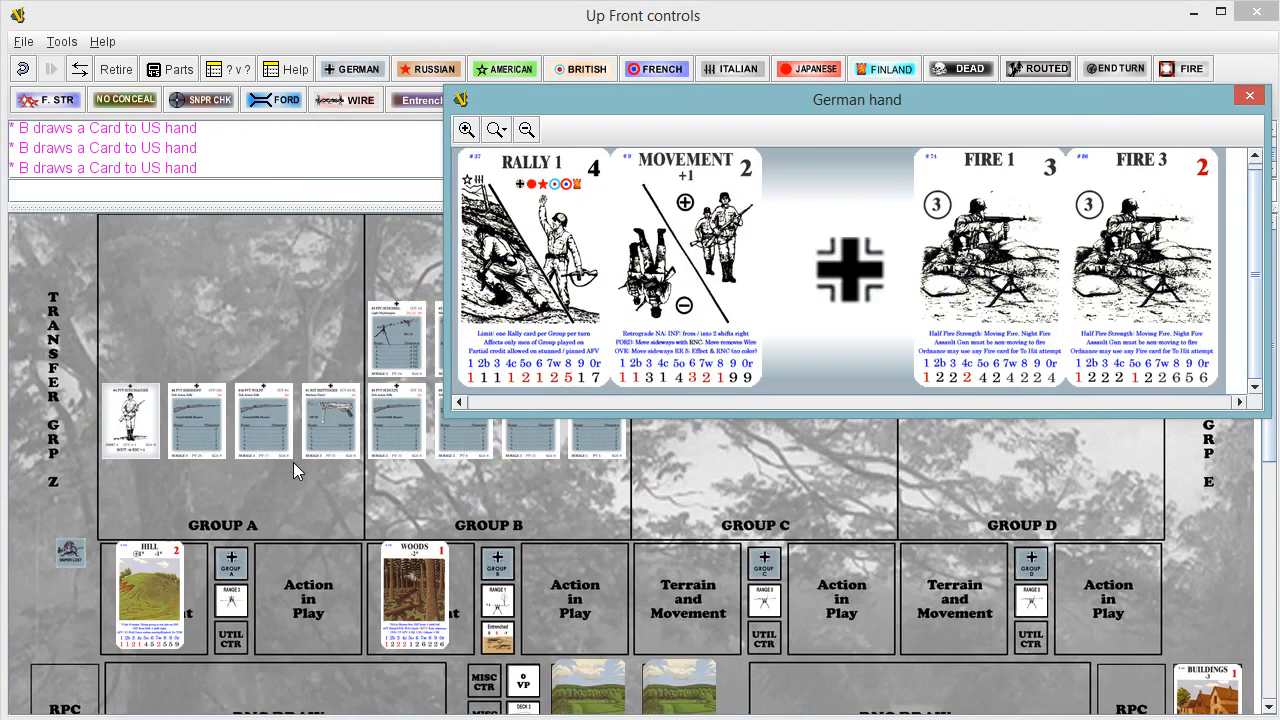
pyautogui.moveTo(260, 532)
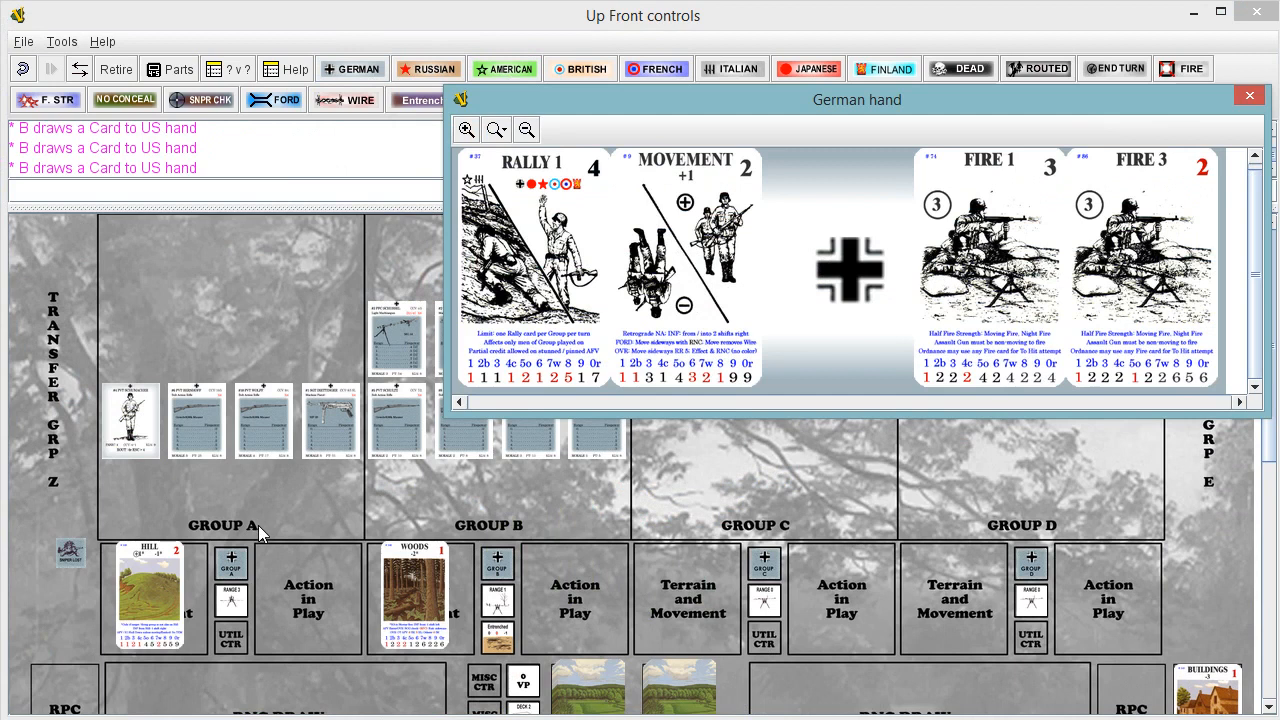
pyautogui.moveTo(262, 533)
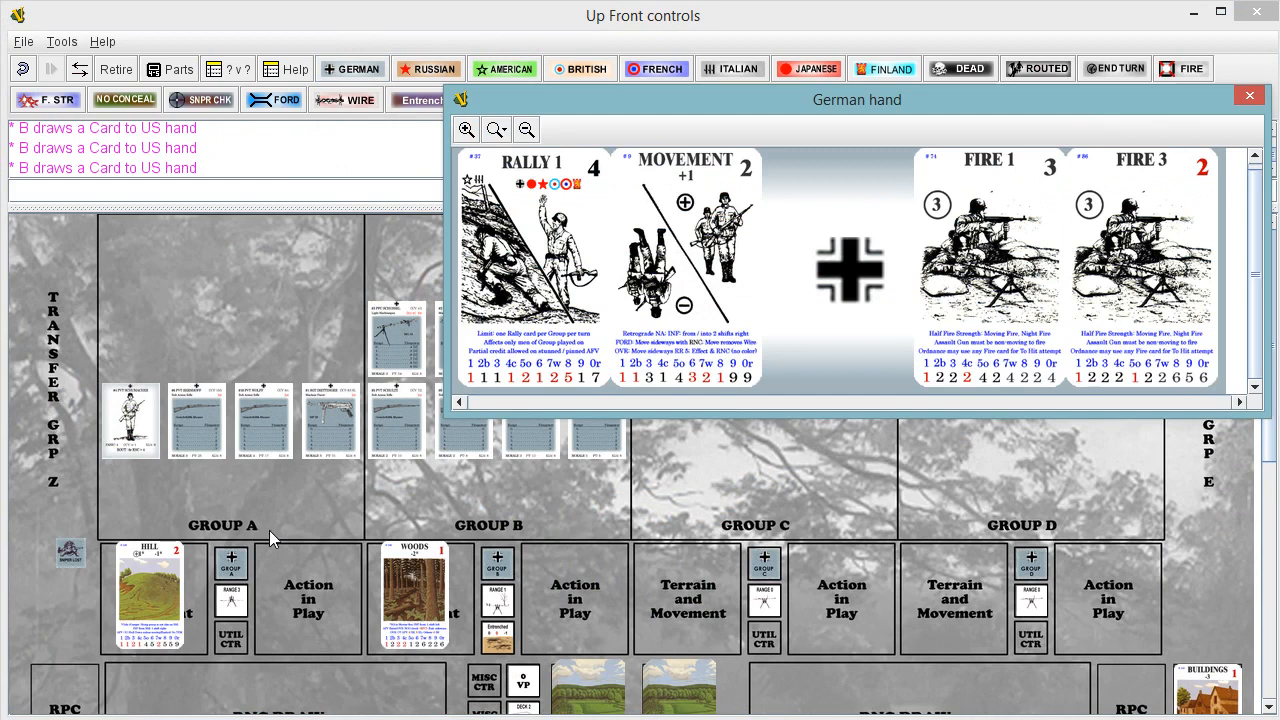
pyautogui.moveTo(302, 547)
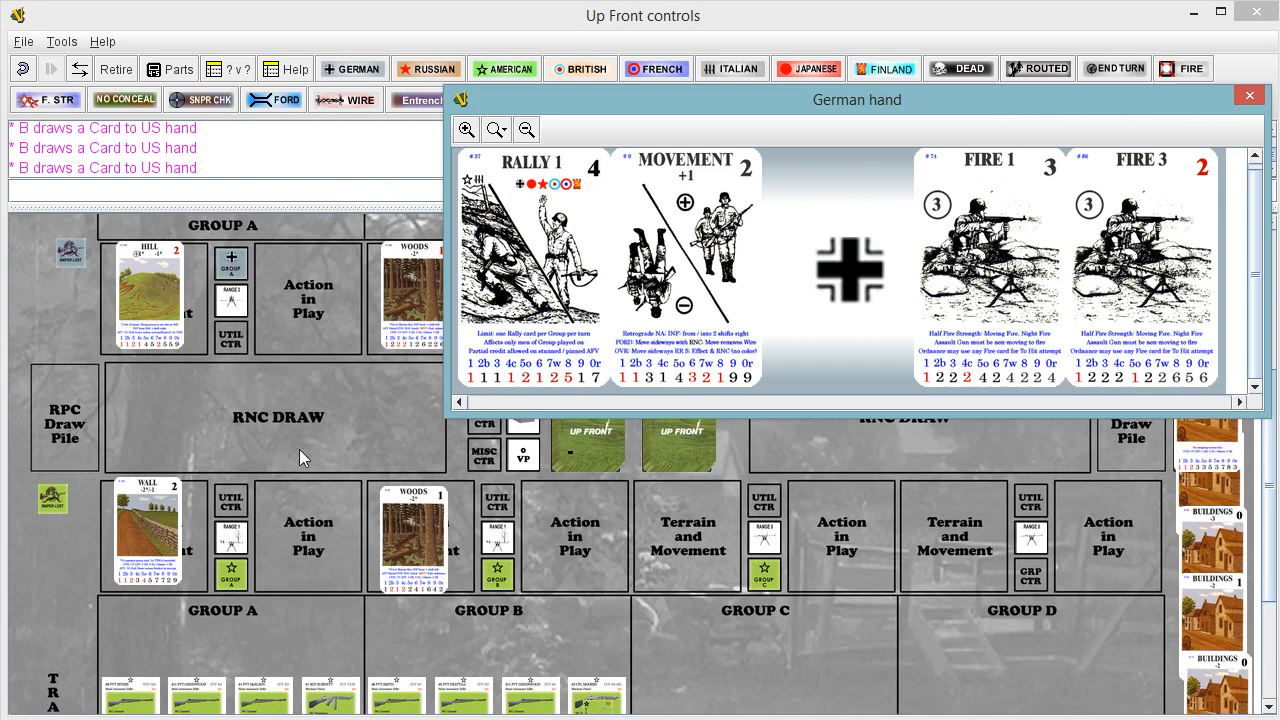
pyautogui.moveTo(303, 480)
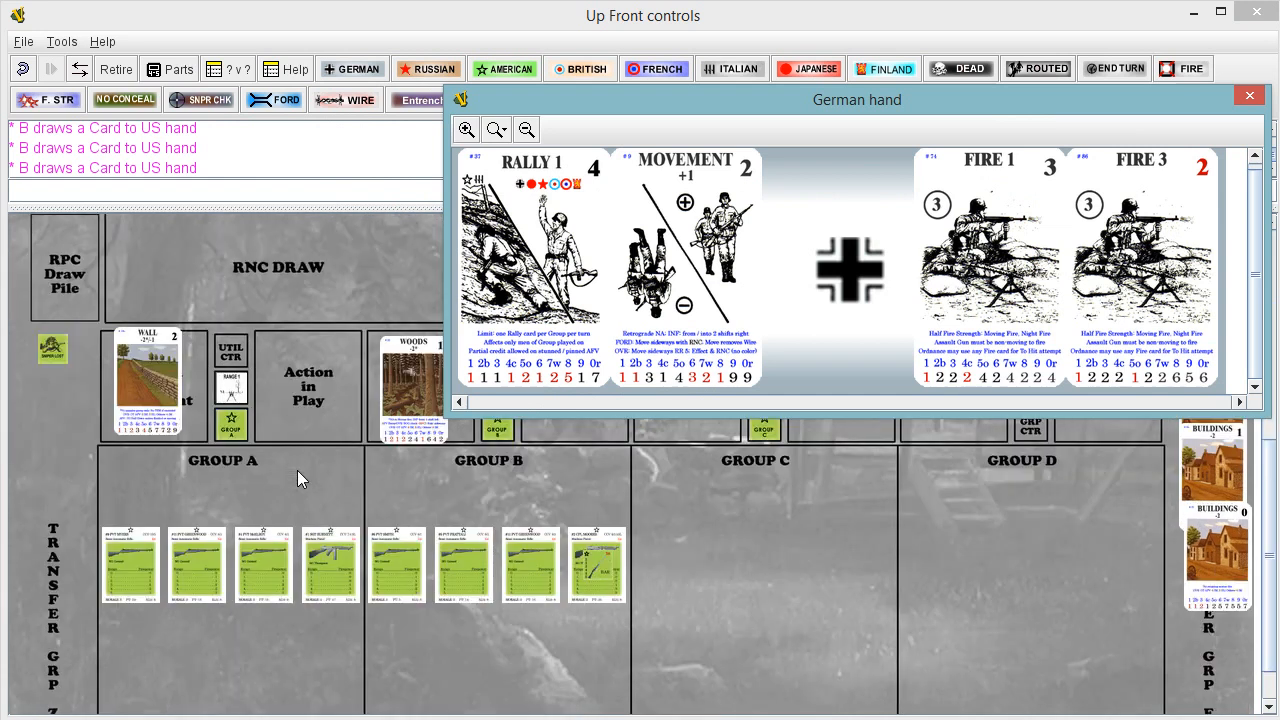
# - Scroll down the board toward German Group A's action area
pyautogui.scroll(-3)
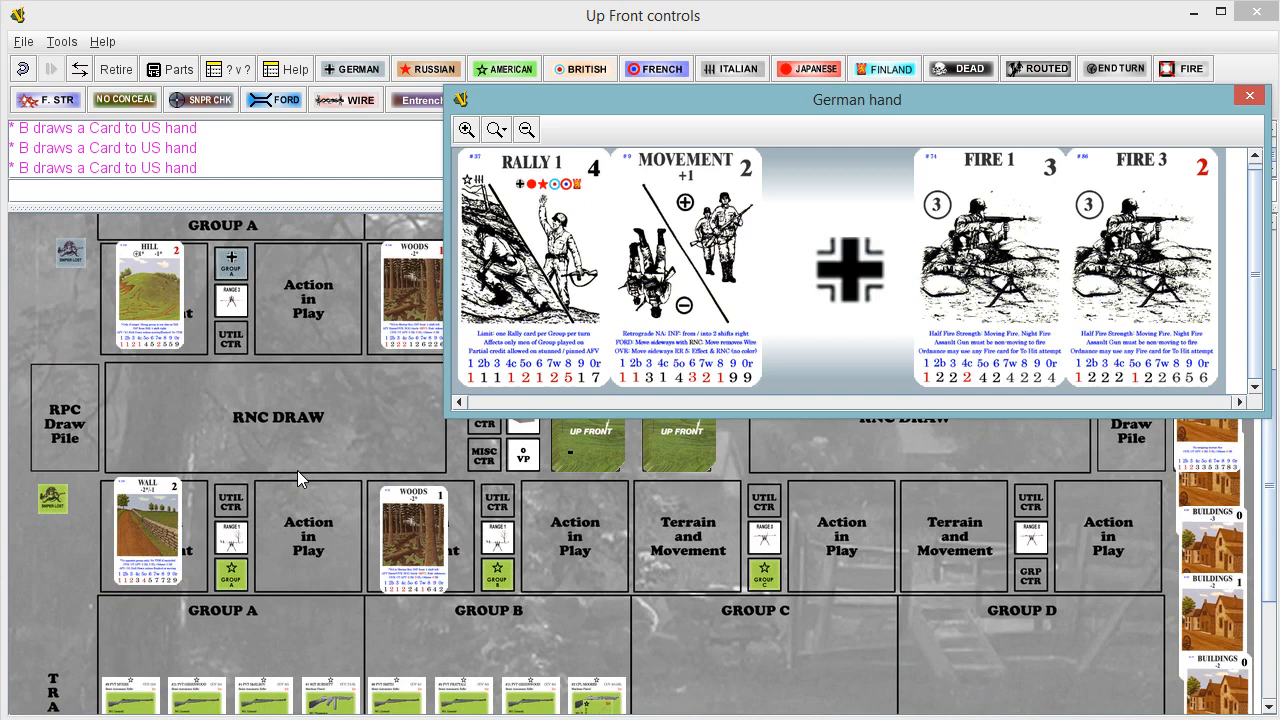
pyautogui.scroll(-3)
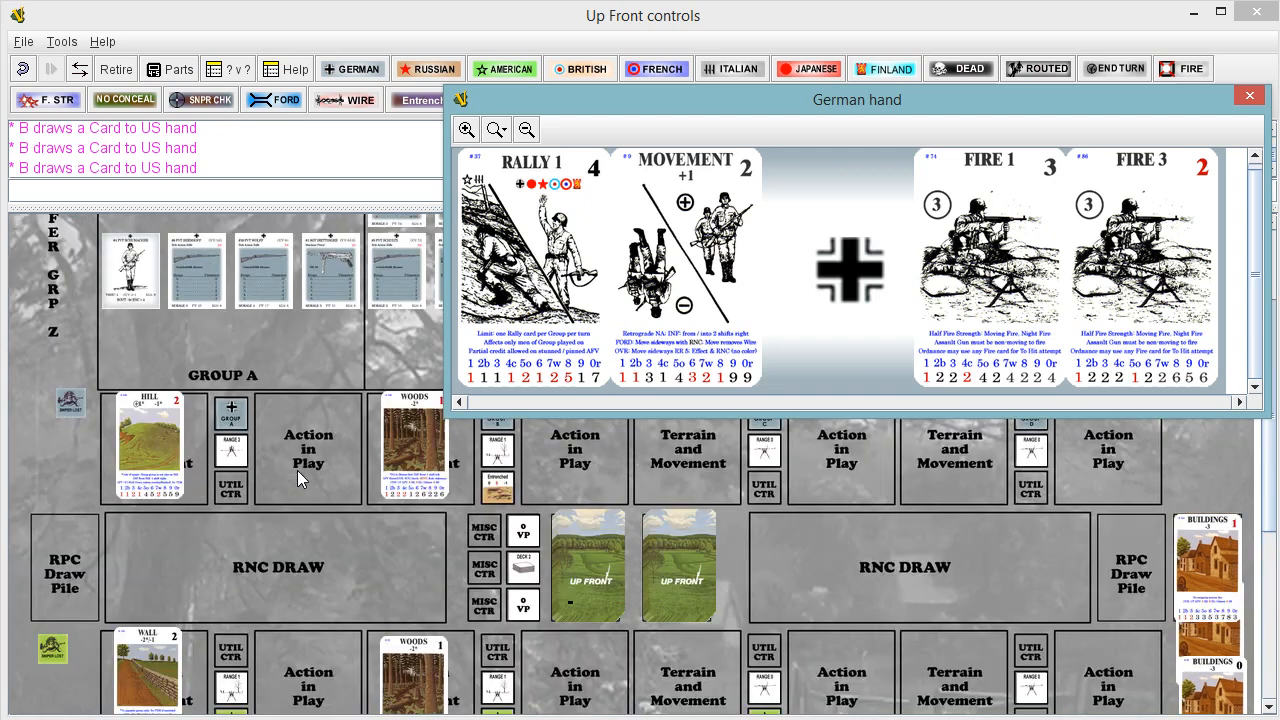
pyautogui.moveTo(250, 467)
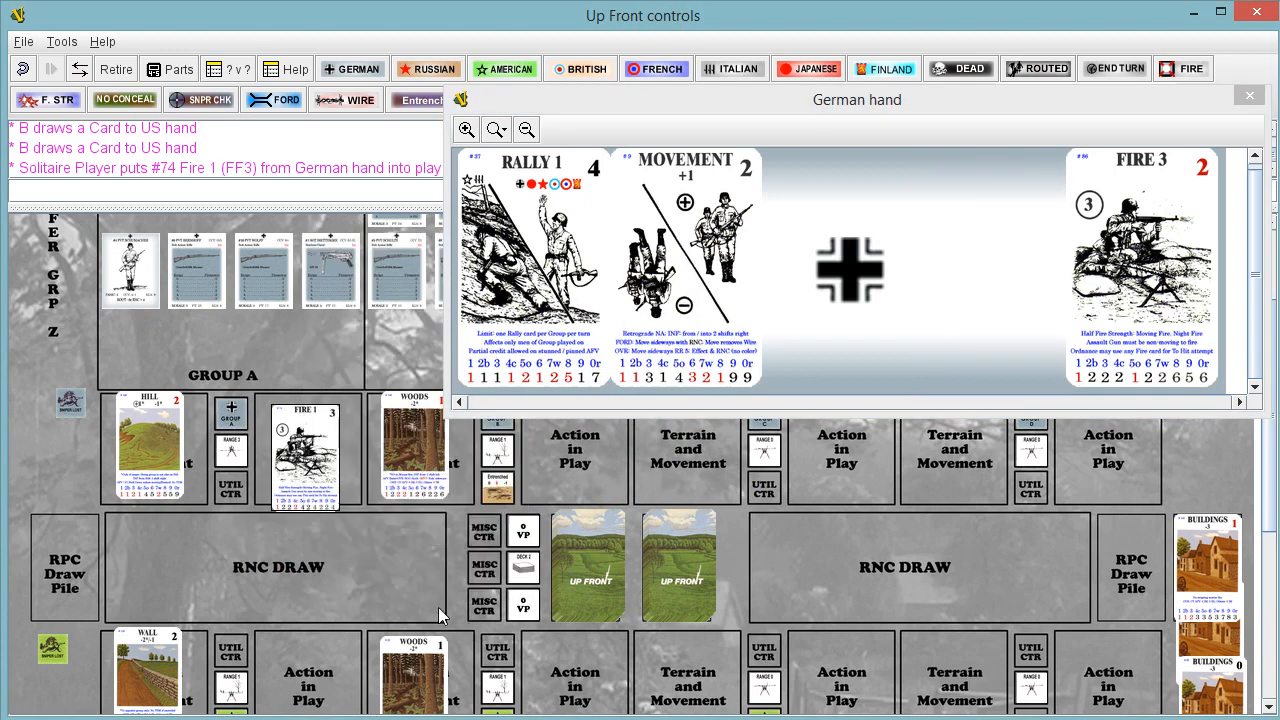
pyautogui.moveTo(426, 554)
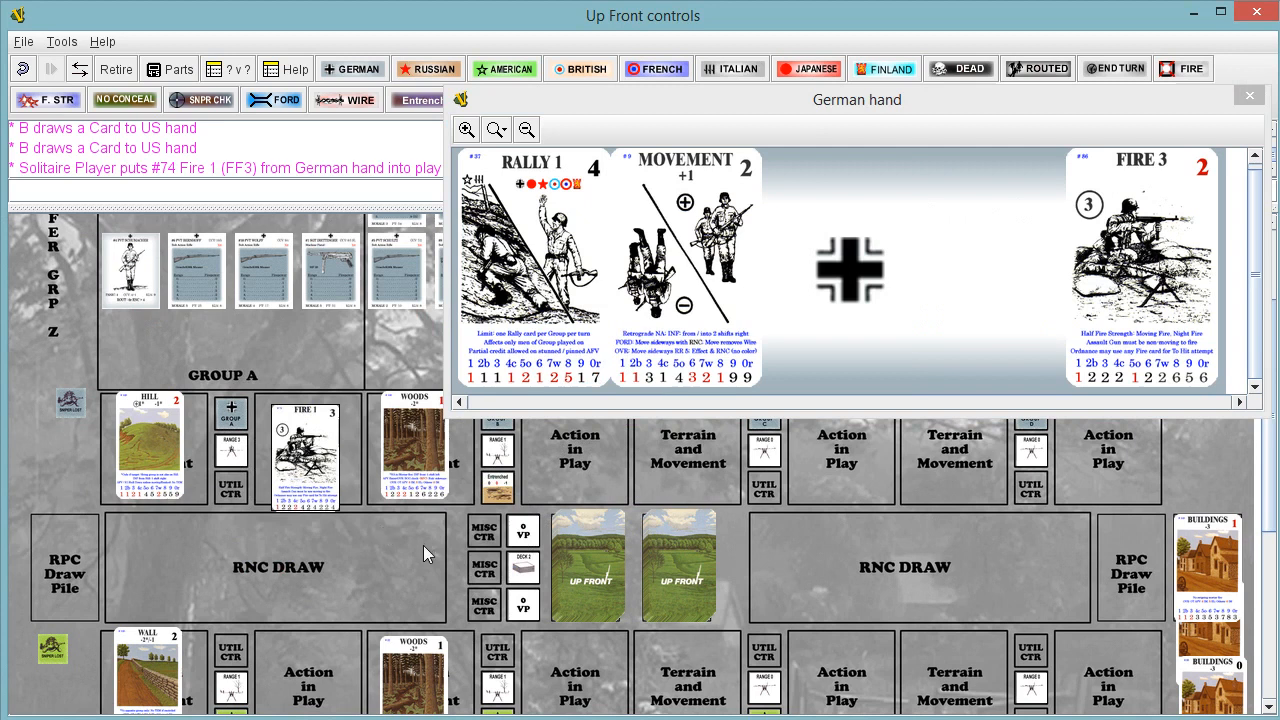
pyautogui.moveTo(440, 600)
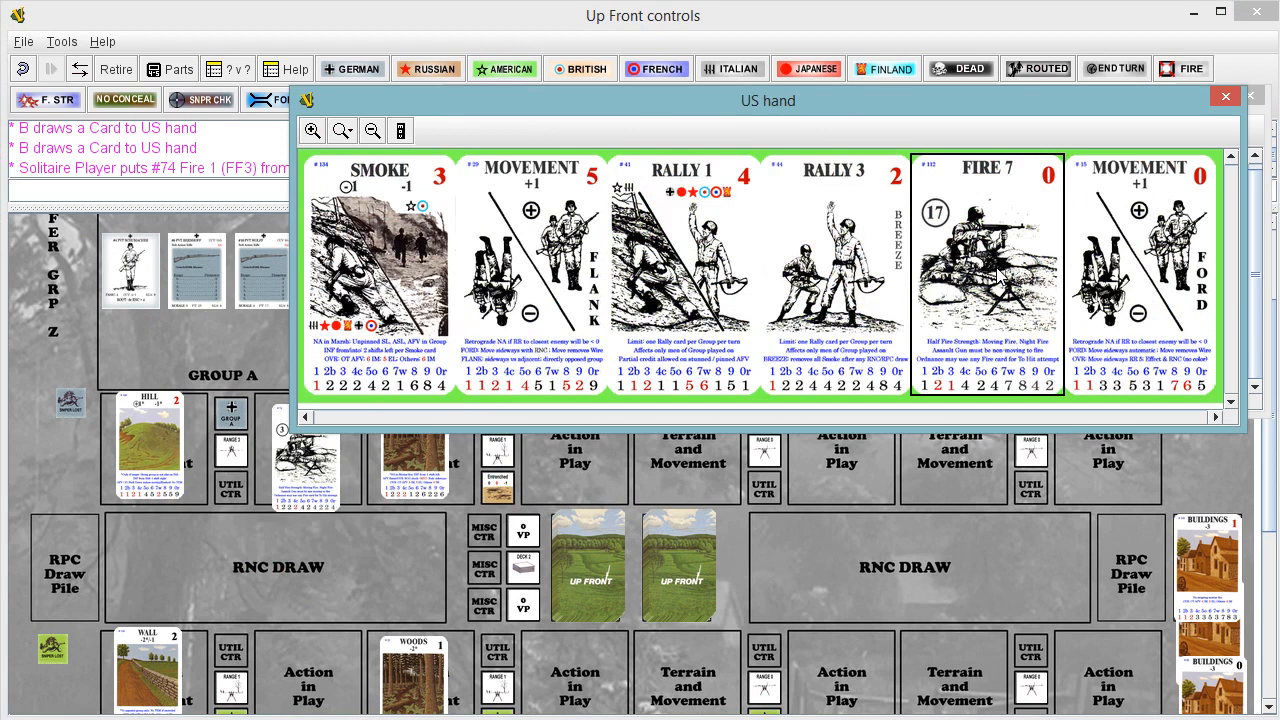
pyautogui.moveTo(518, 108)
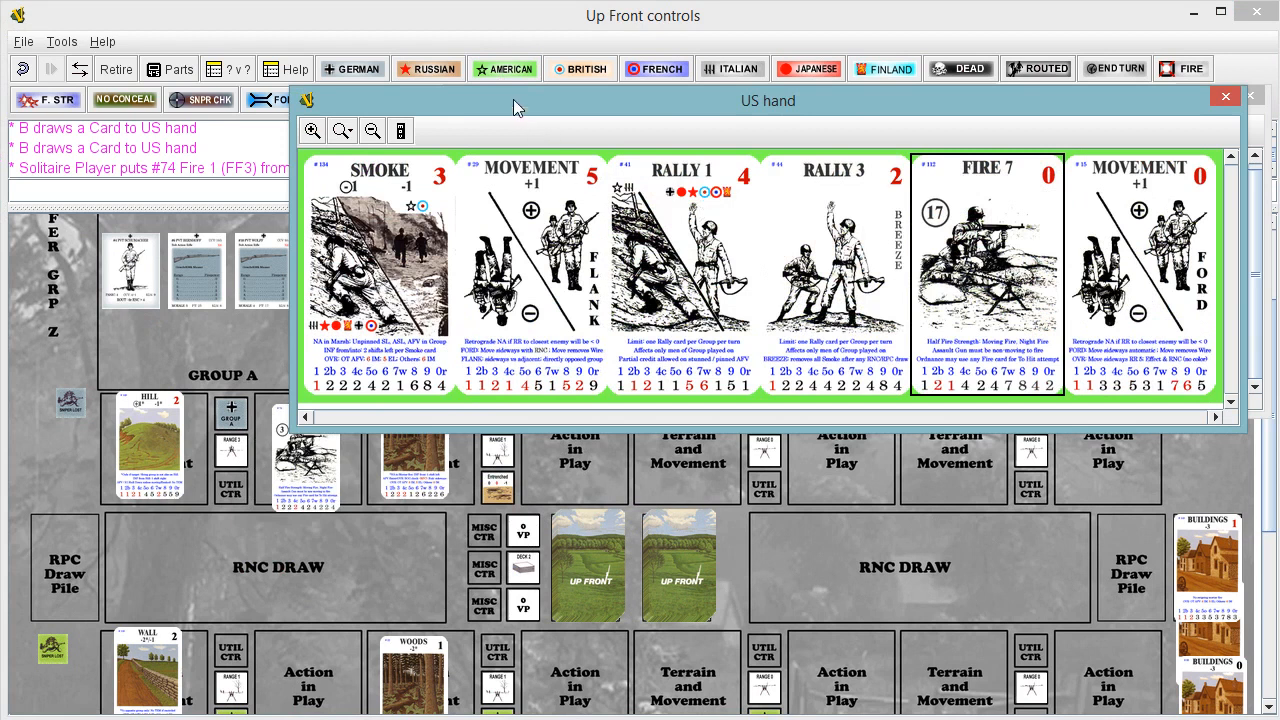
# - Close the US hand after checking its cards
pyautogui.click(352, 68)
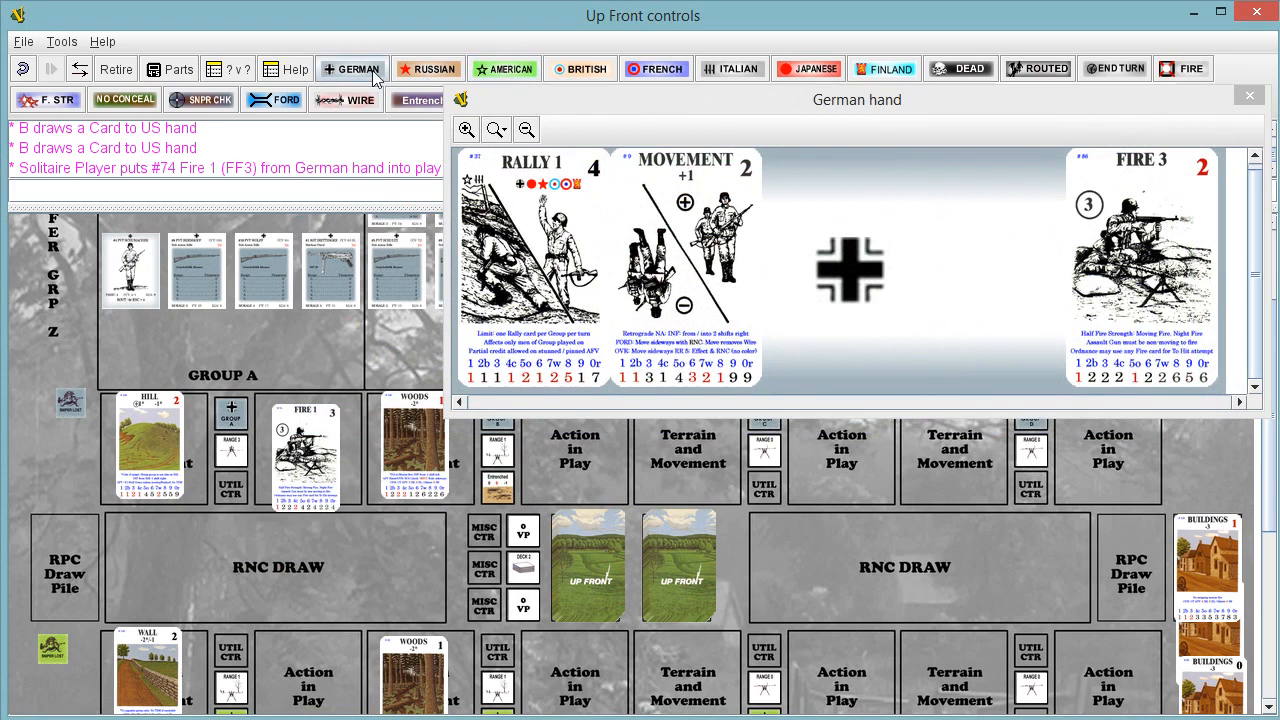
pyautogui.moveTo(352, 68)
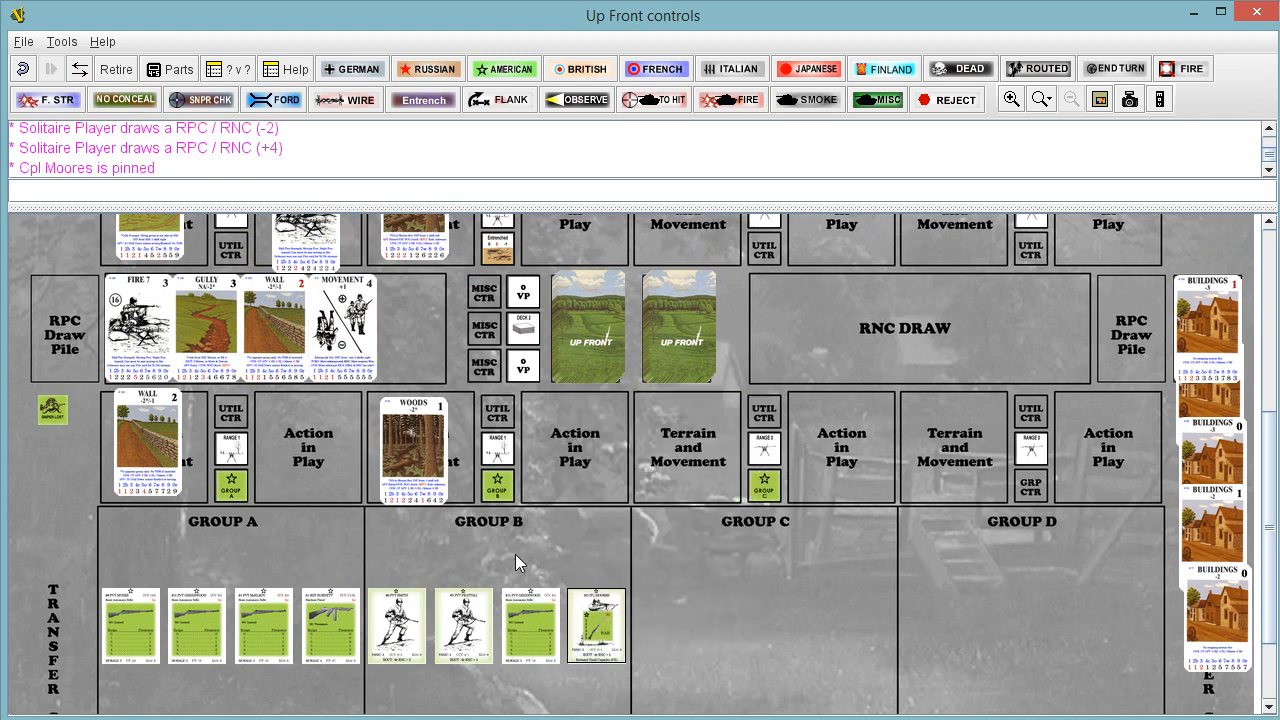
# - Discard the drawn random number cards from the board
pyautogui.scroll(-3)
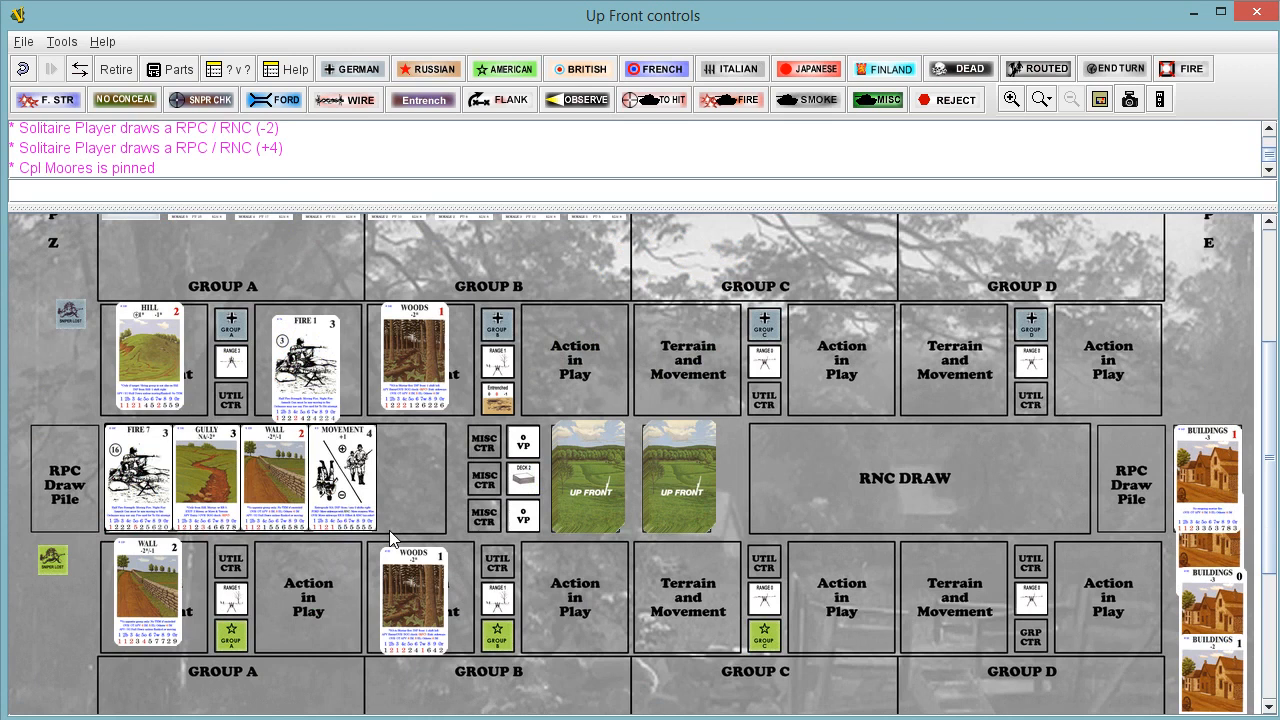
pyautogui.click(352, 68)
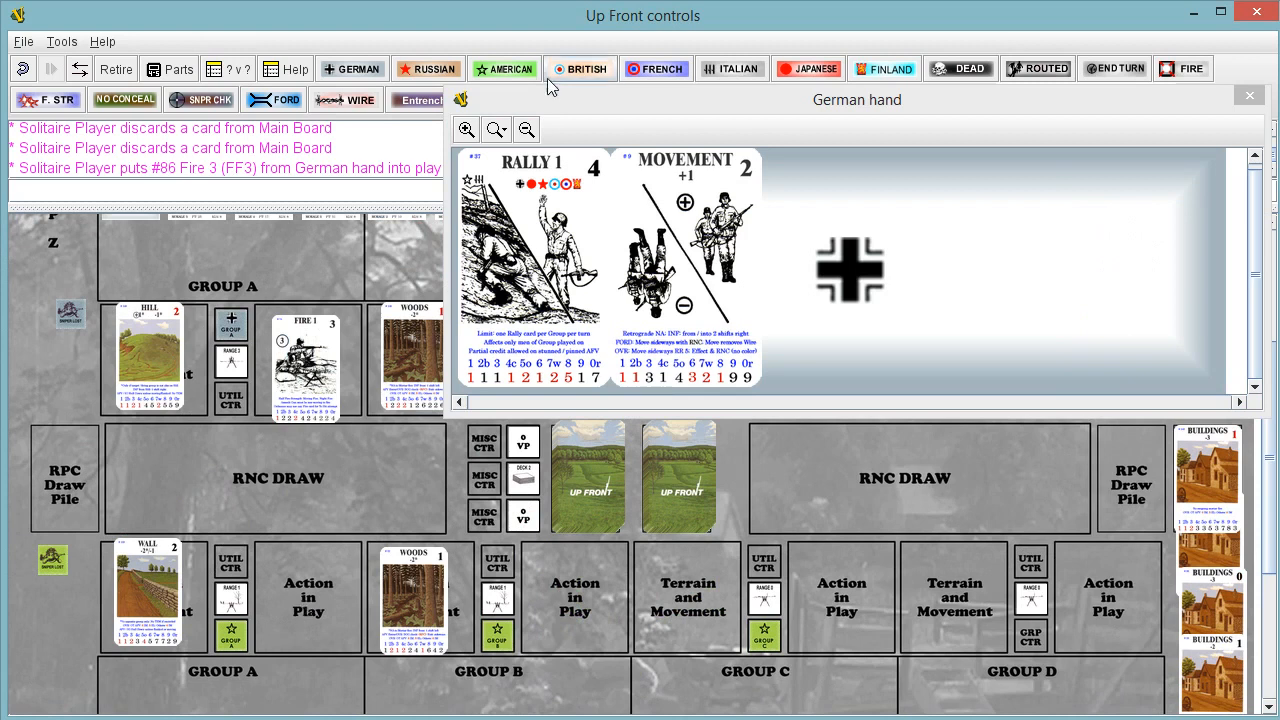
# - Set the German Fire 3 attack's fire strength to 1 from the 0–5 choices
pyautogui.click(504, 68)
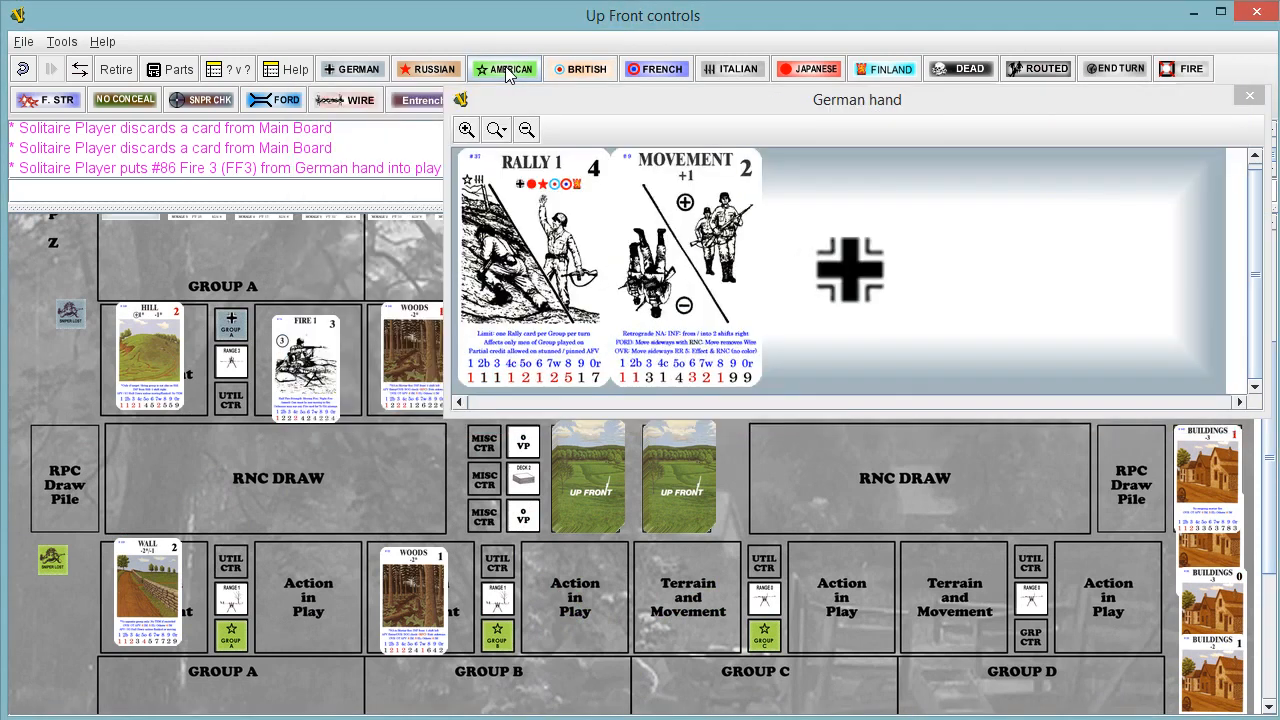
pyautogui.click(40, 100)
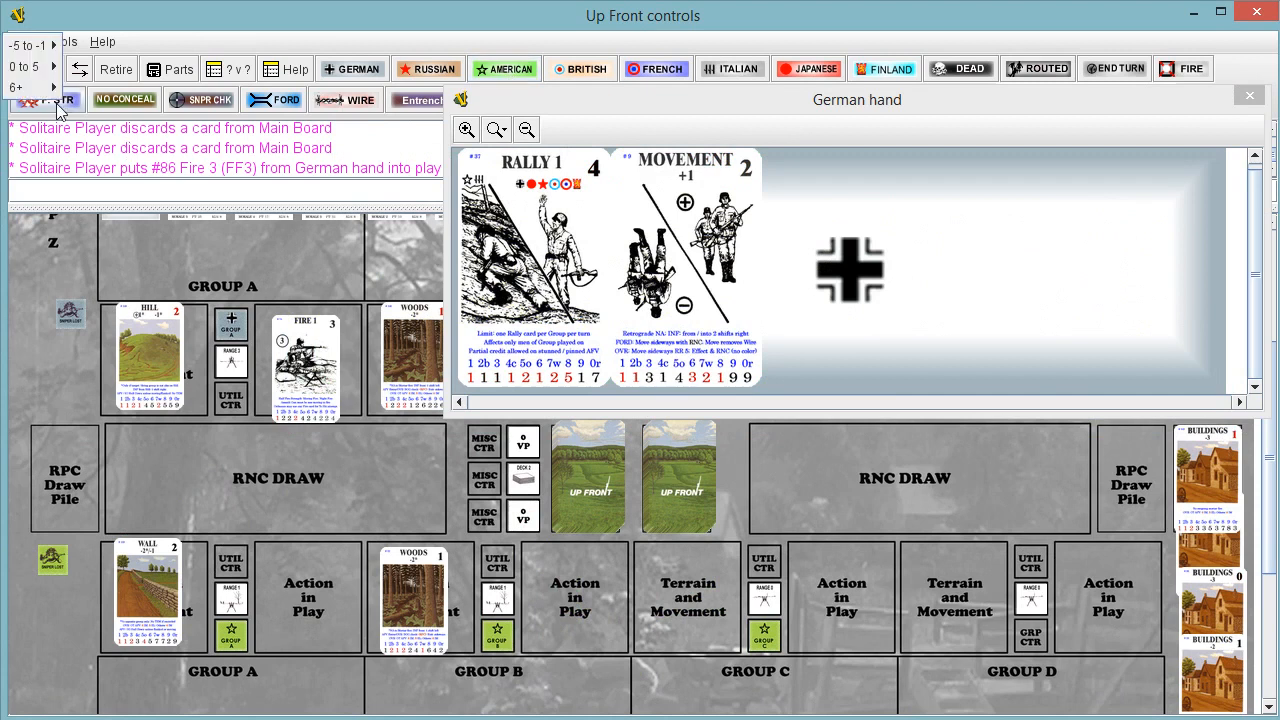
pyautogui.click(50, 65)
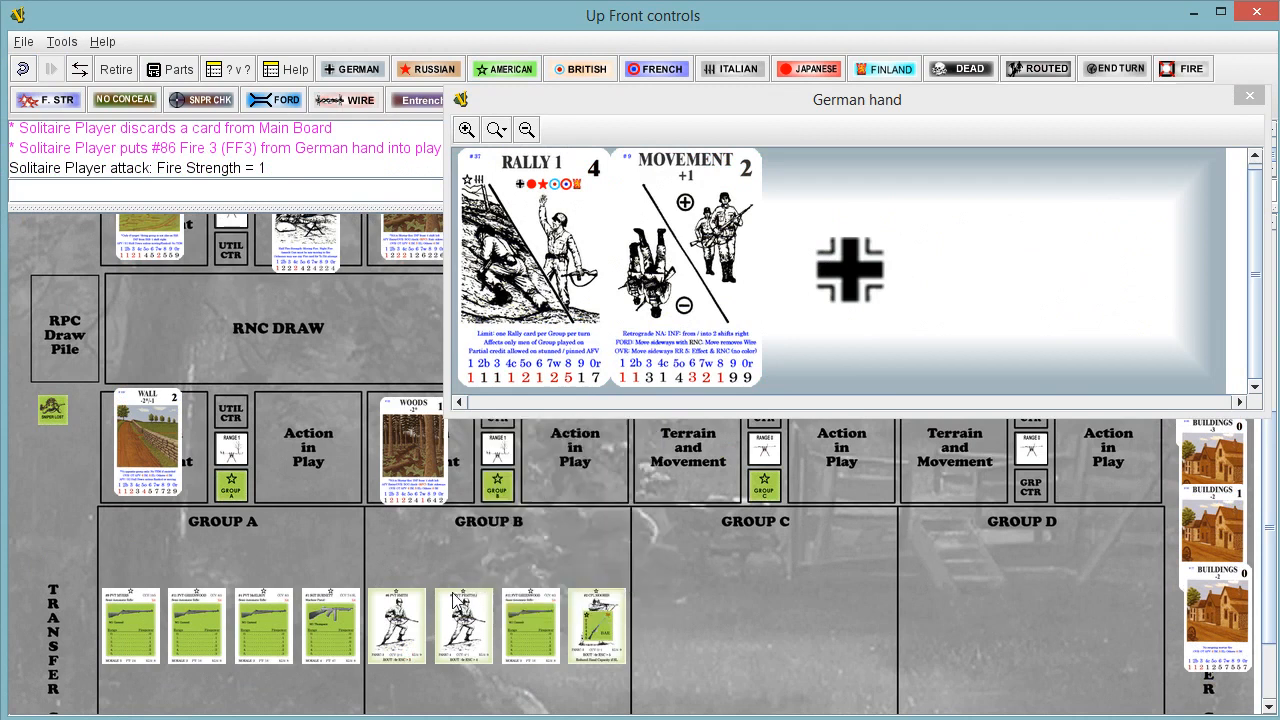
pyautogui.scroll(-3)
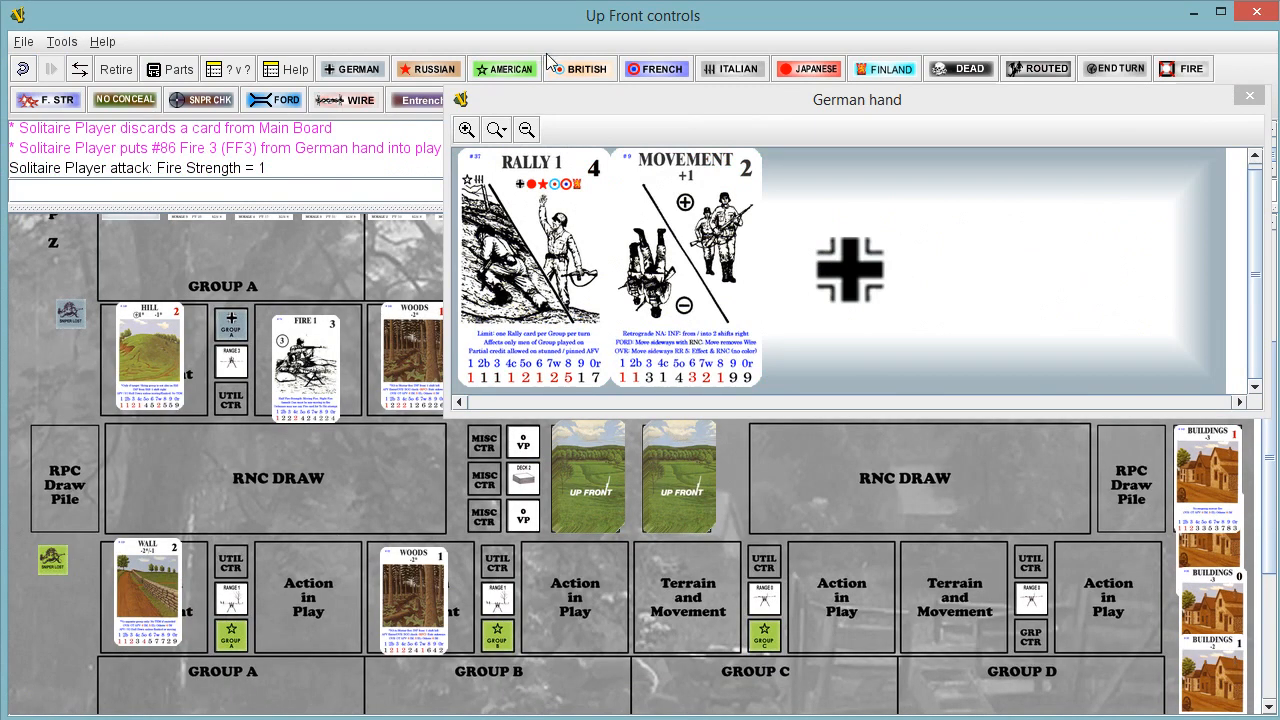
pyautogui.moveTo(352, 68)
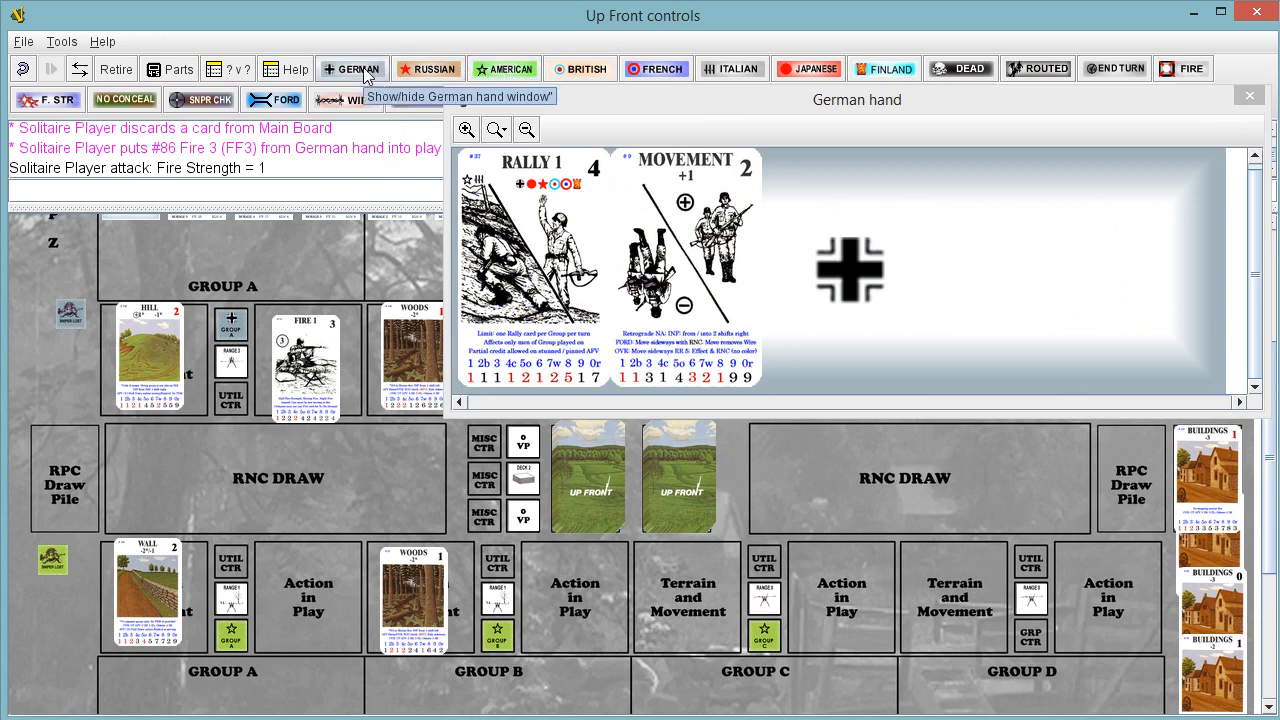
# - Hide the German hand and scroll to US Group B to resolve the fire
pyautogui.click(351, 68)
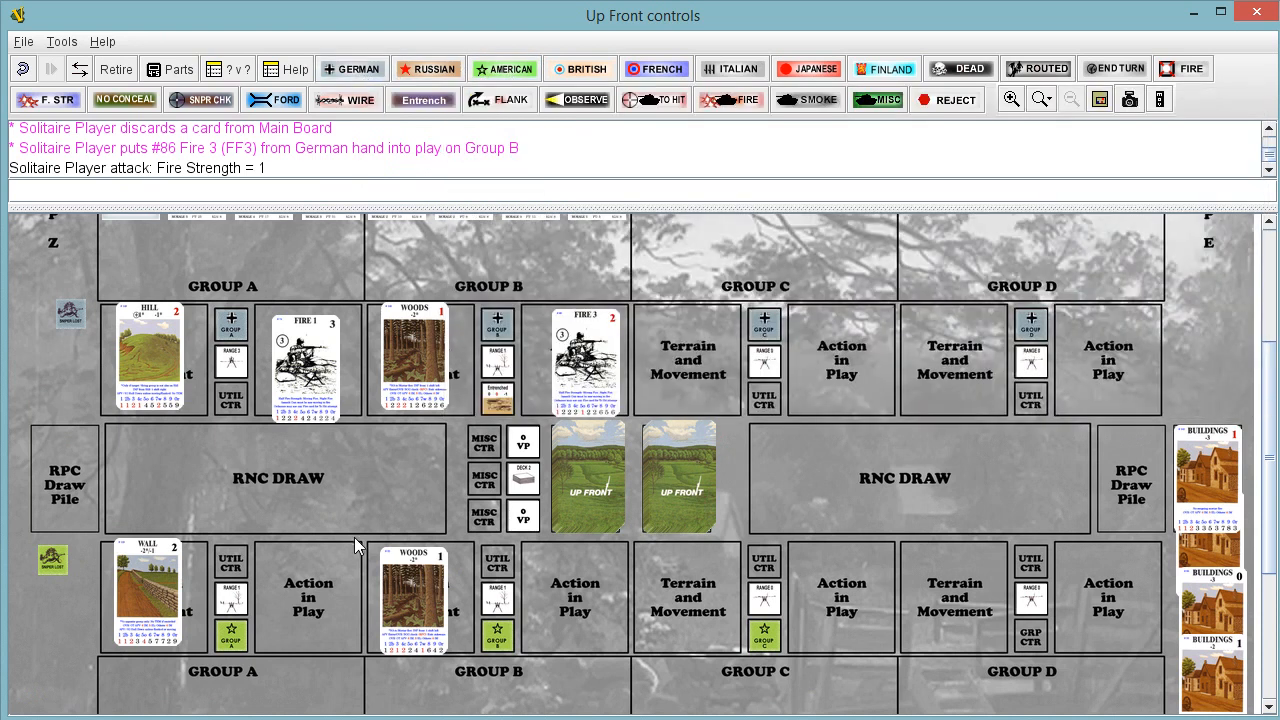
pyautogui.scroll(-3)
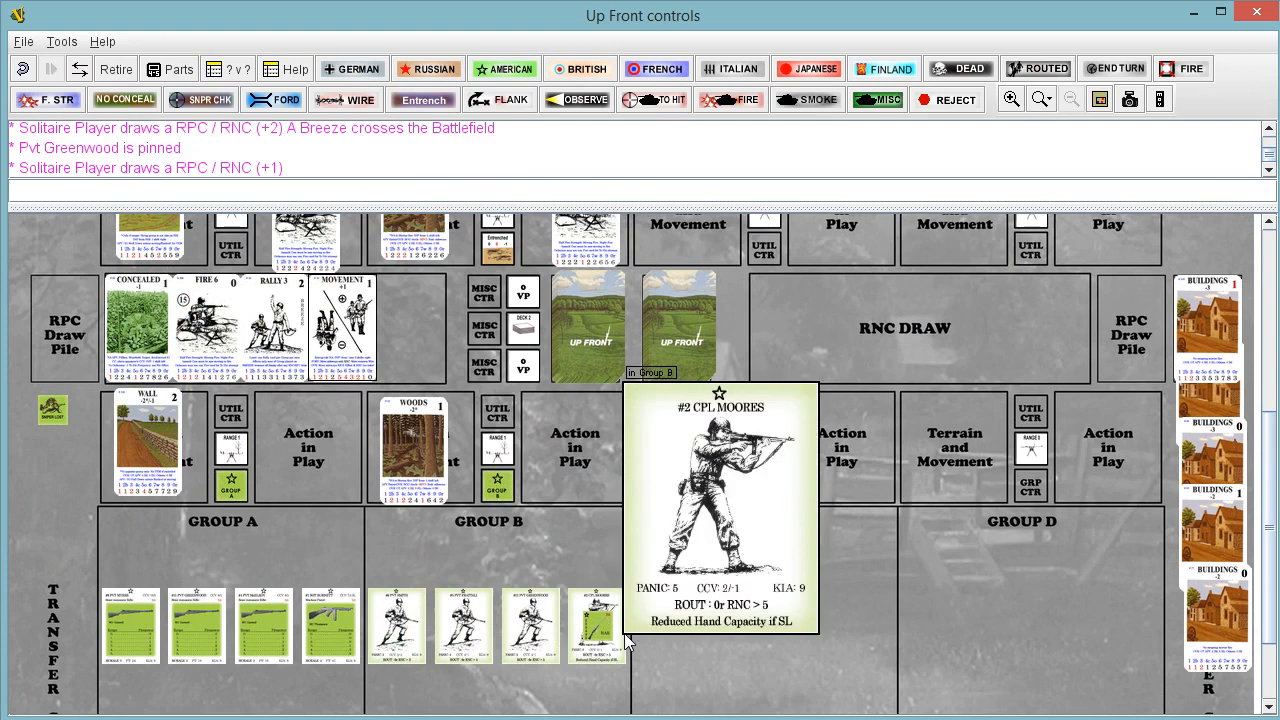
pyautogui.moveTo(592, 549)
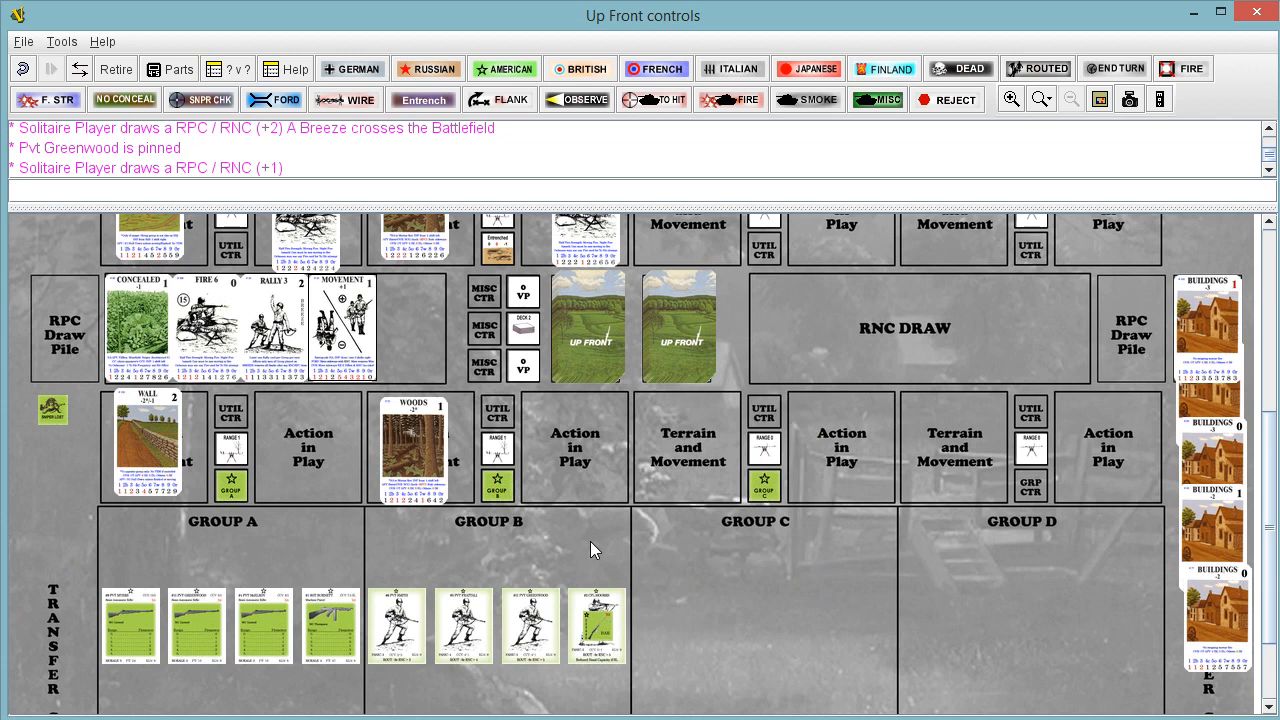
pyautogui.scroll(-3)
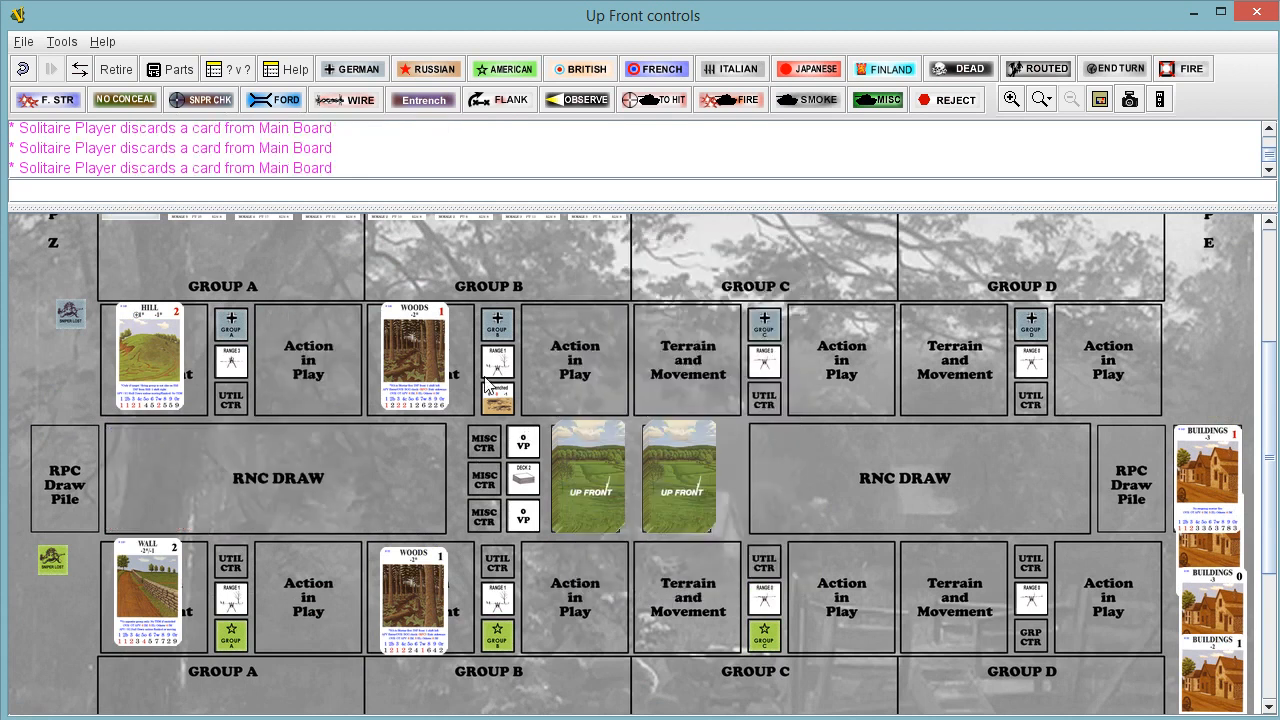
# - Discard the used German cards and bring up the six-card US hand
pyautogui.click(351, 68)
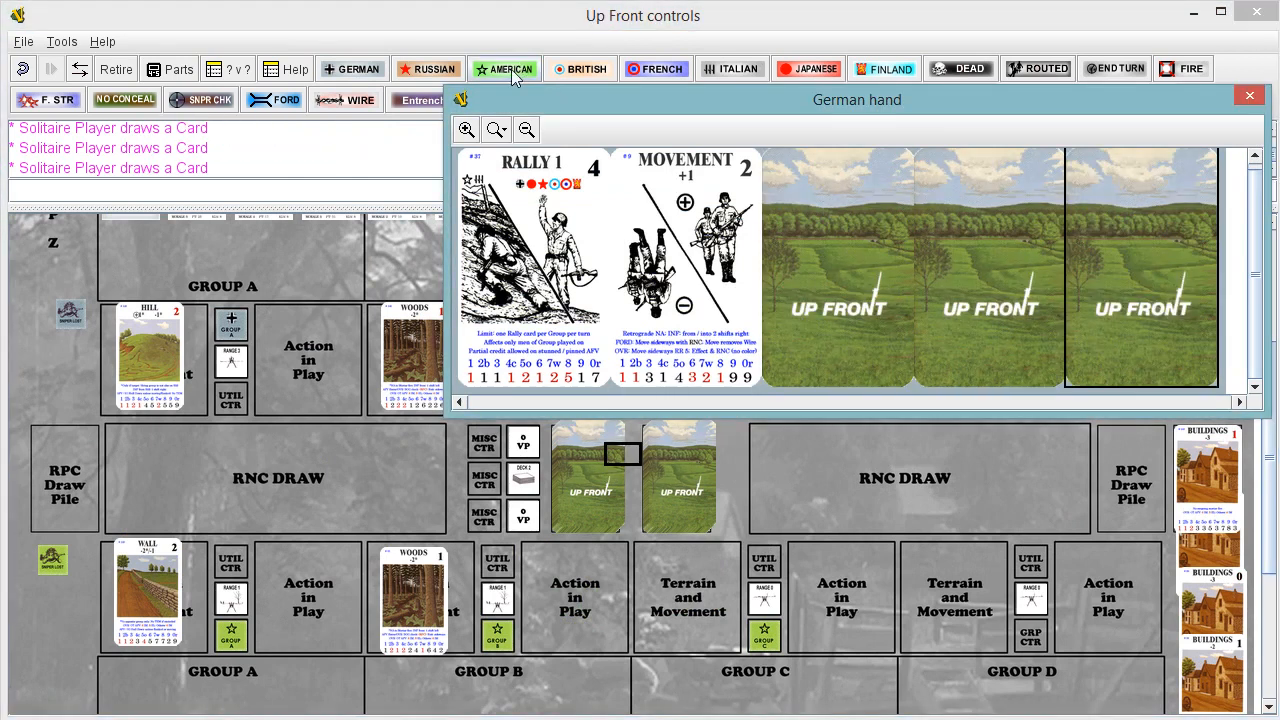
pyautogui.click(505, 68)
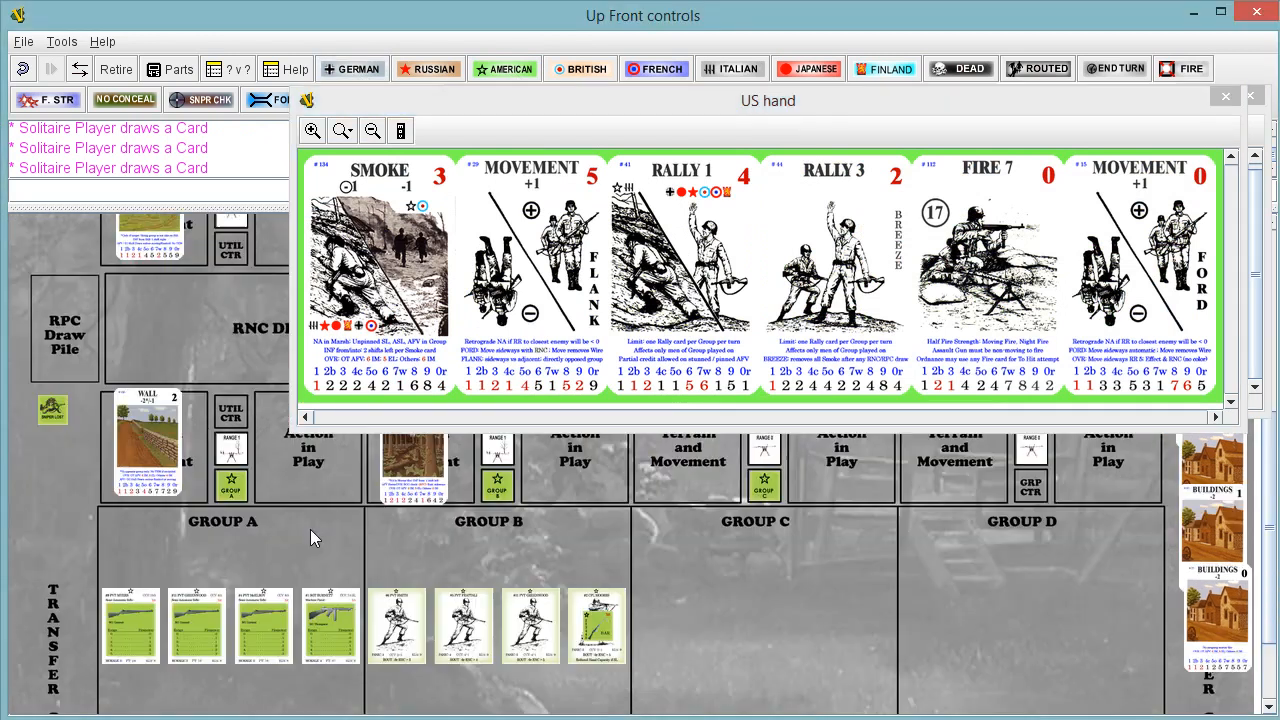
pyautogui.moveTo(287, 493)
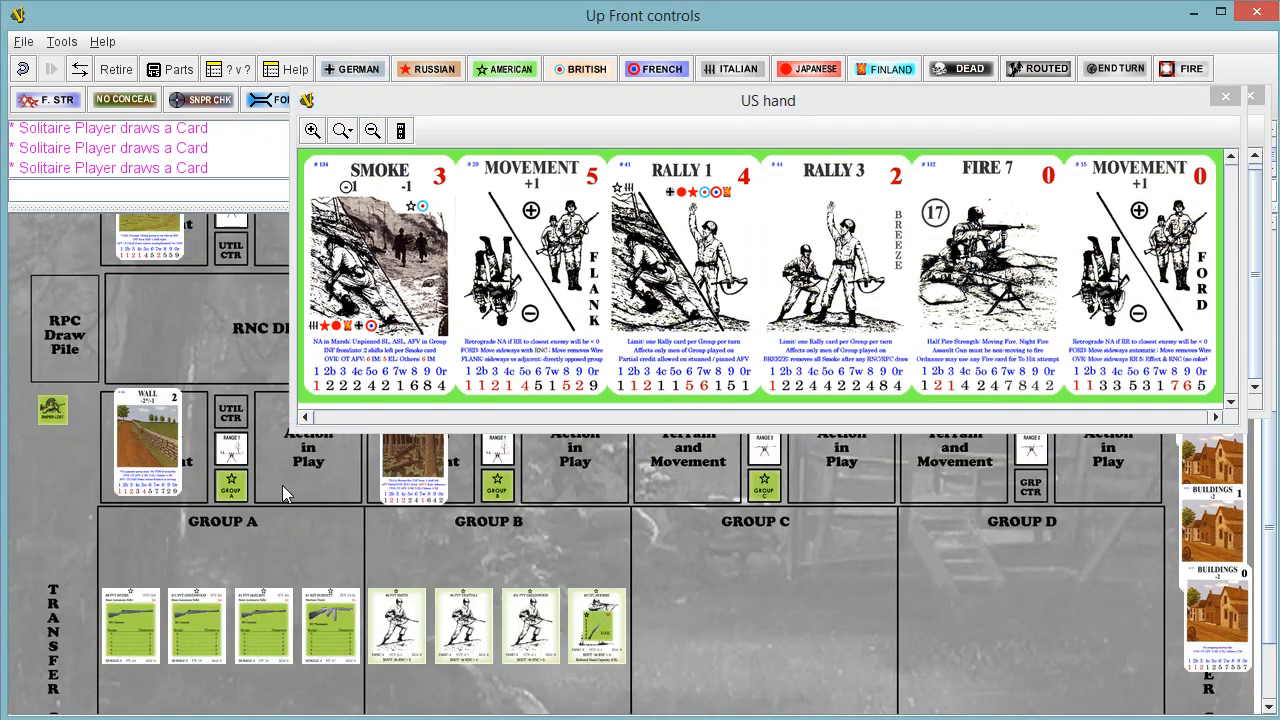
pyautogui.moveTo(275, 525)
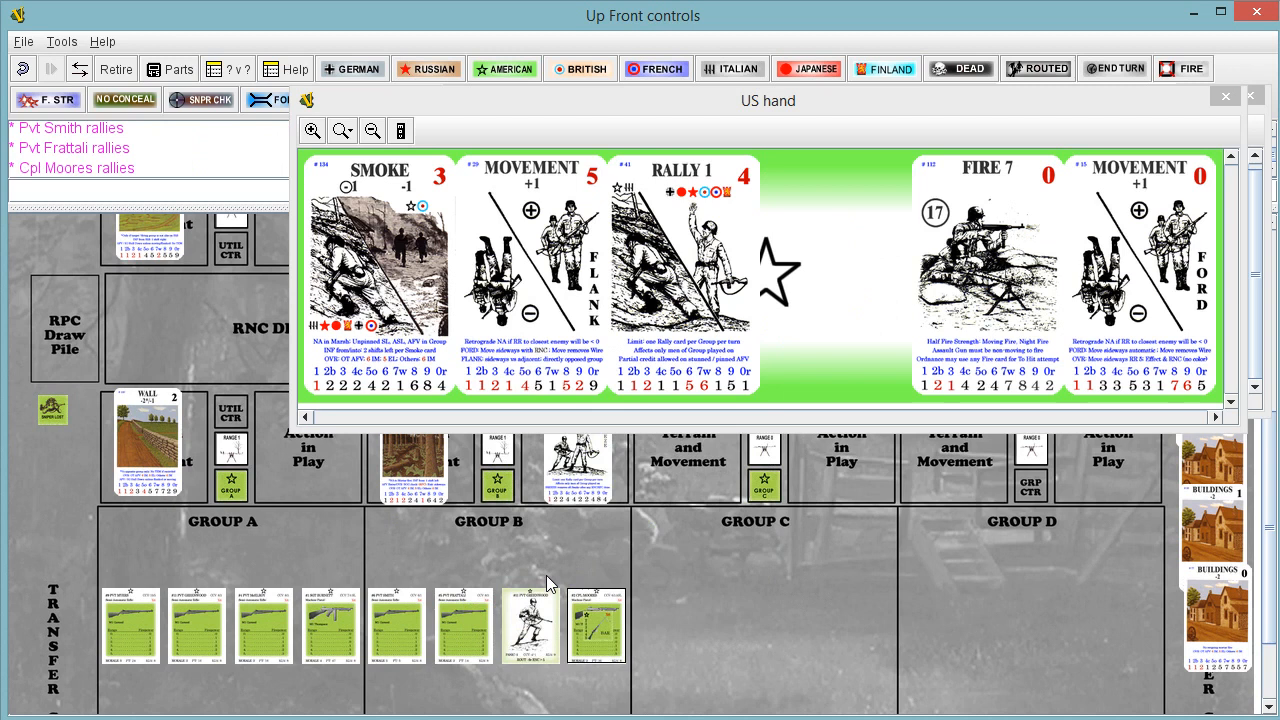
pyautogui.moveTo(90, 540)
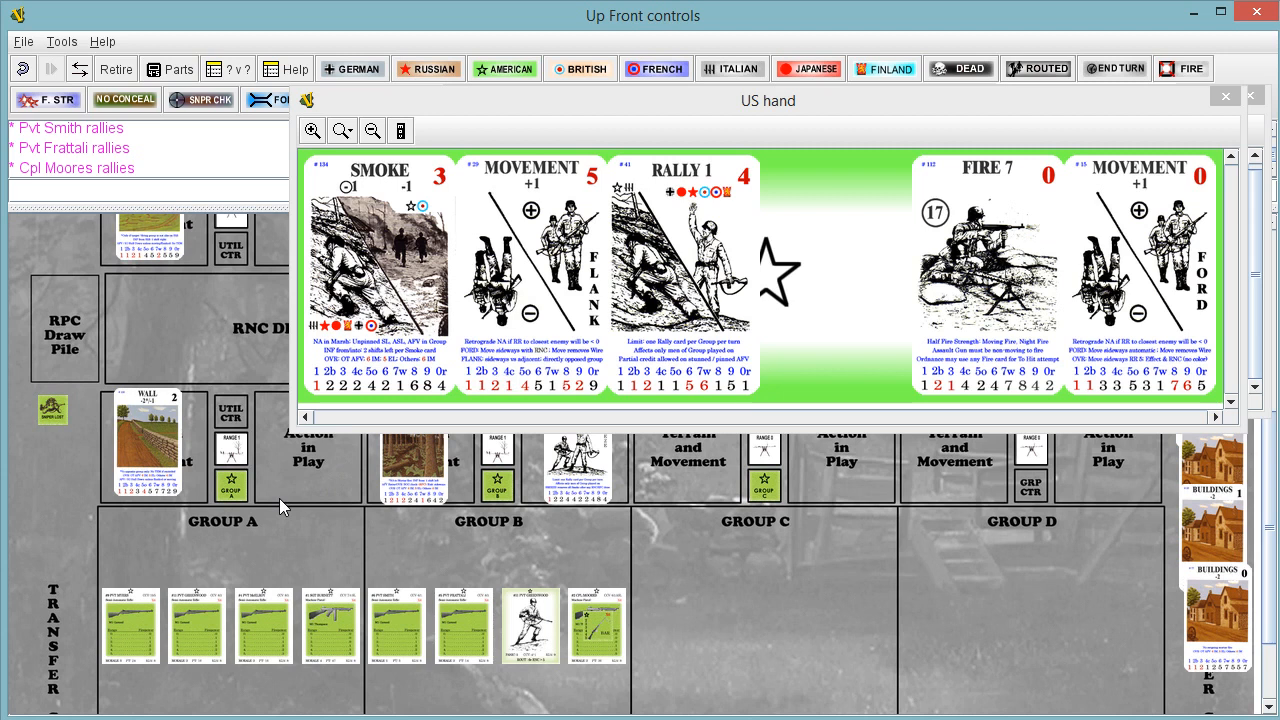
pyautogui.moveTo(305, 533)
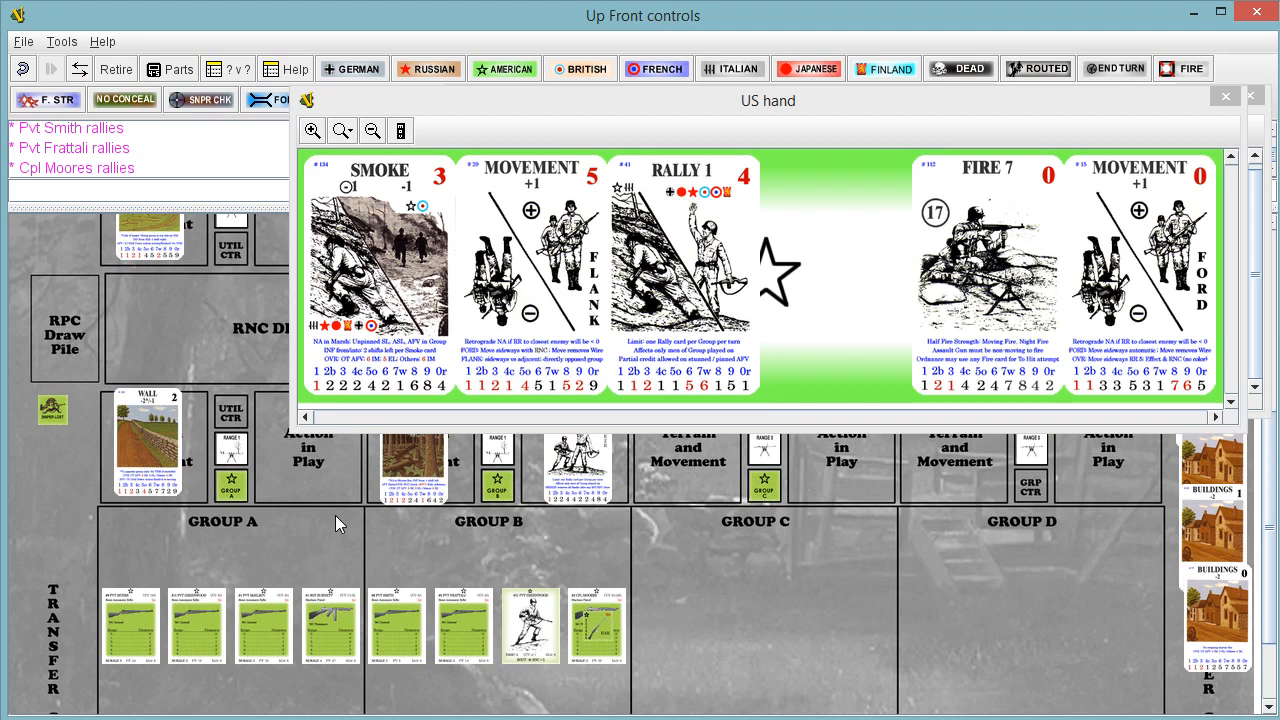
pyautogui.moveTo(325, 449)
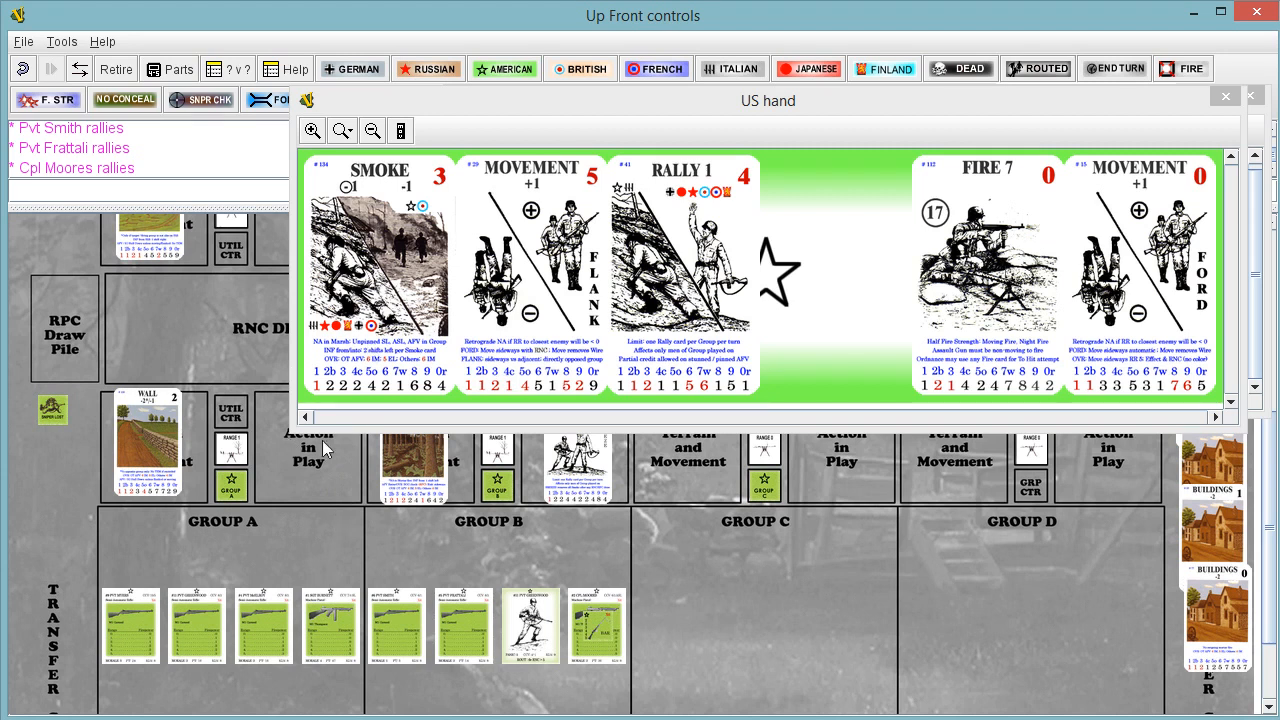
pyautogui.moveTo(325, 470)
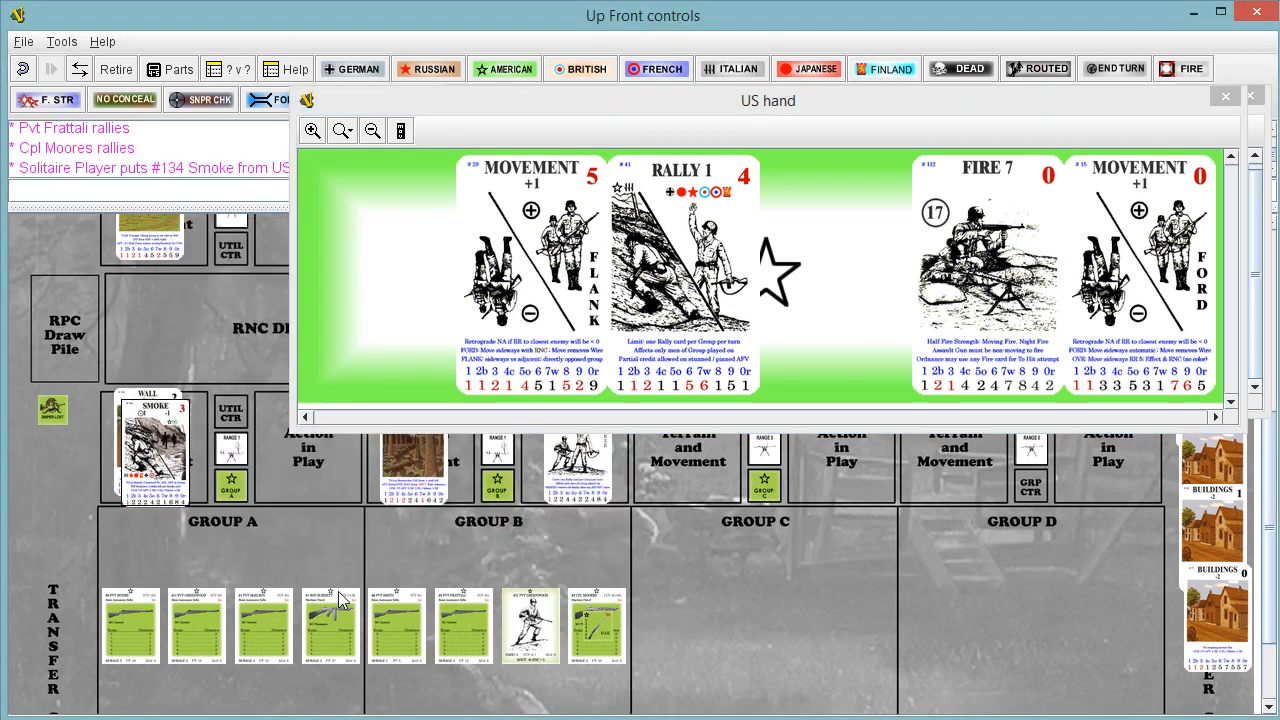
pyautogui.moveTo(293, 554)
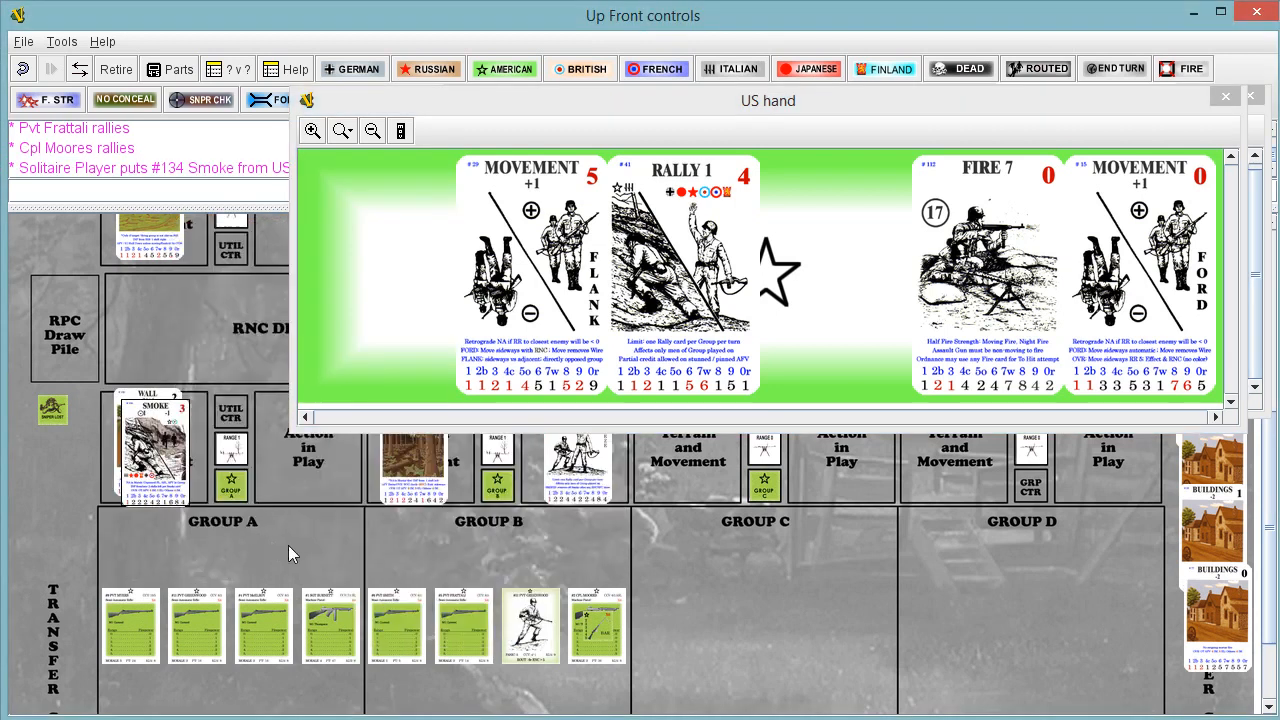
pyautogui.moveTo(308, 475)
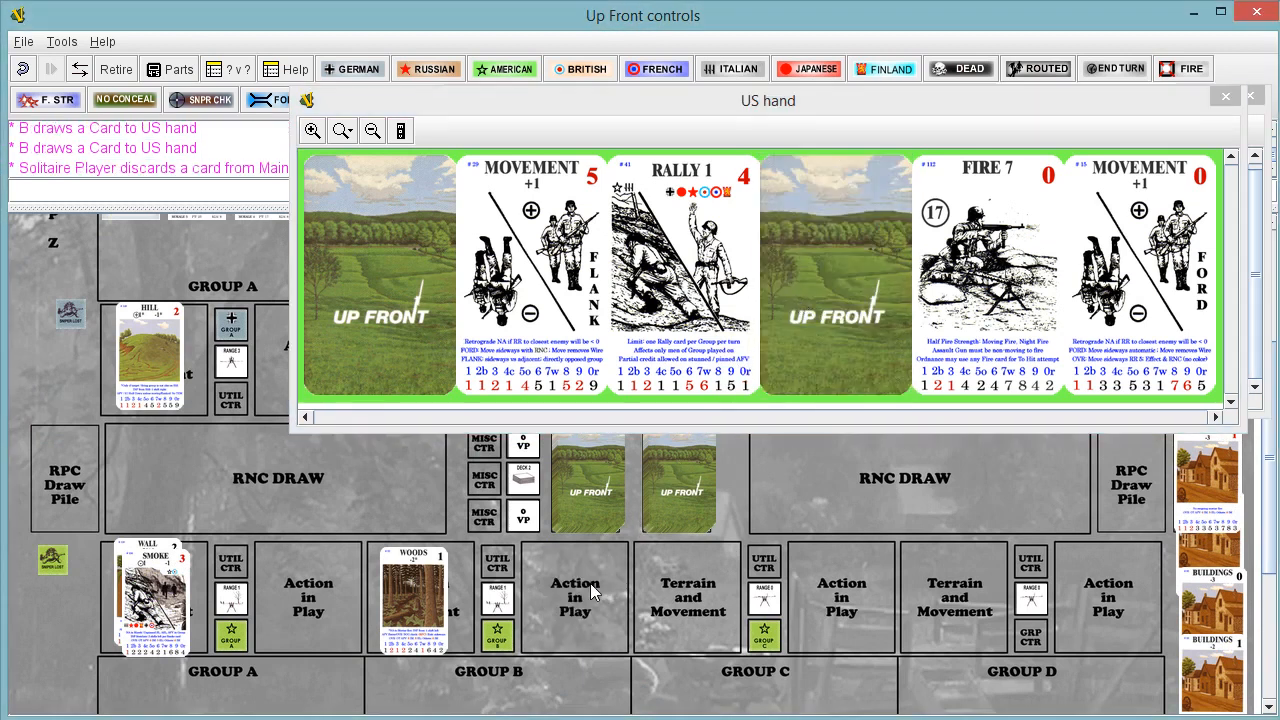
# - Open the German hand to reach the Rally 1 card
pyautogui.click(504, 68)
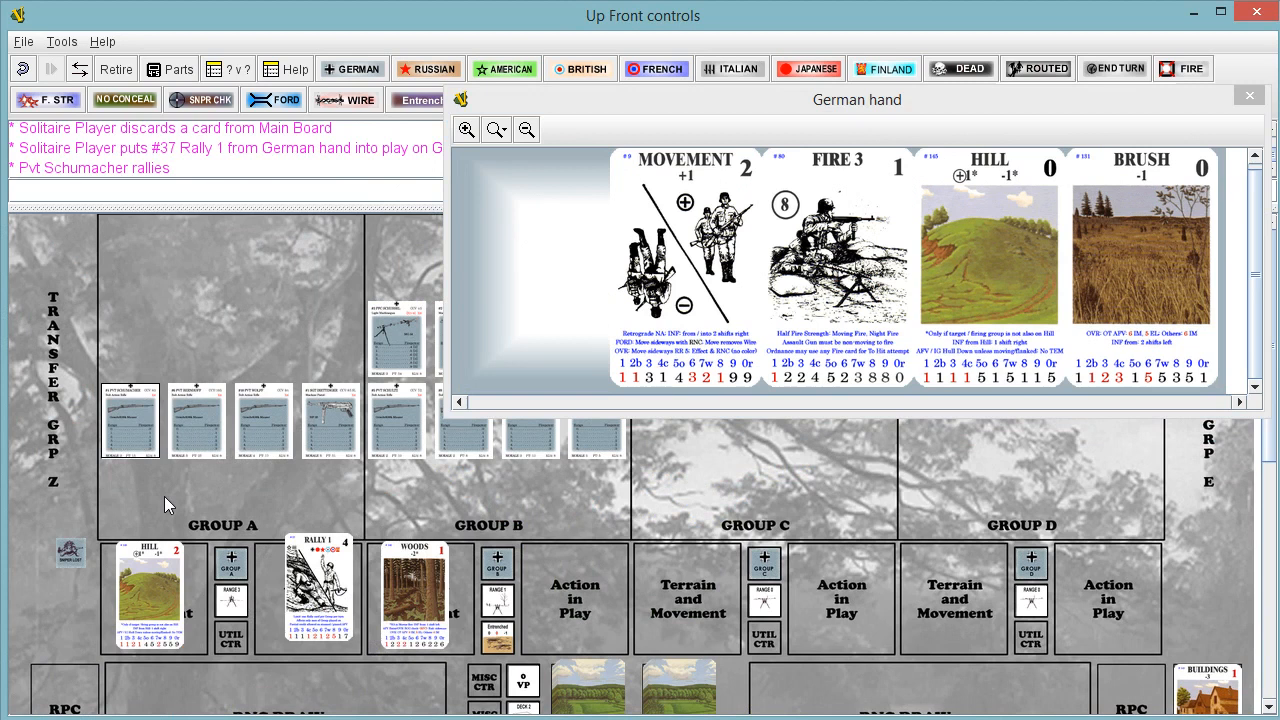
pyautogui.moveTo(627, 500)
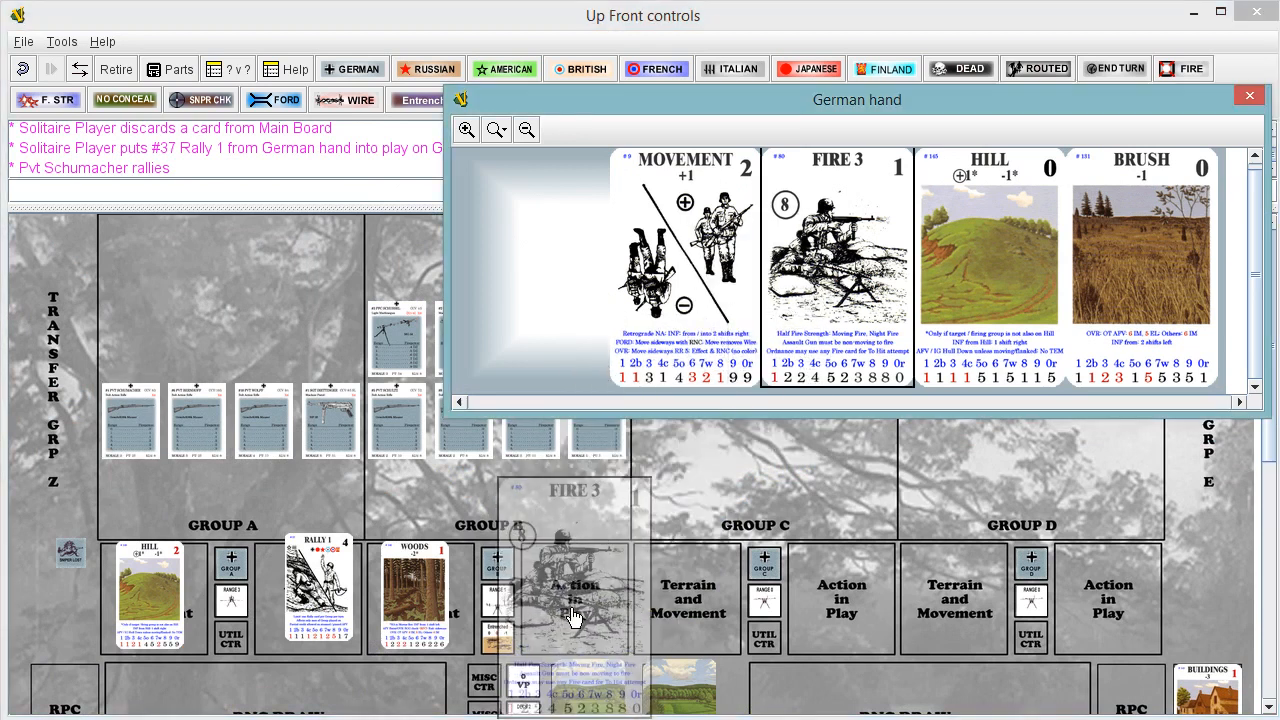
# - Play the German Fire 3 card onto Group B's Action in Play, then show the US hand
pyautogui.moveTo(837, 270); pyautogui.dragTo(575, 590)
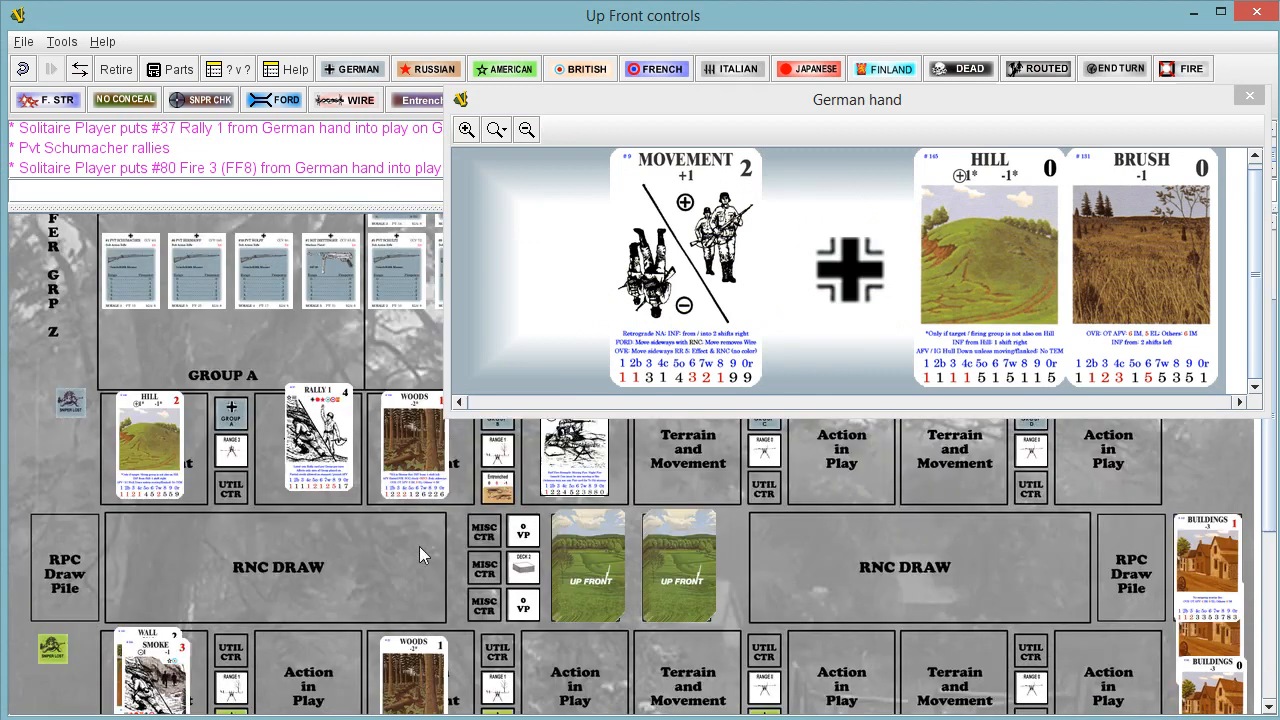
pyautogui.moveTo(350, 593)
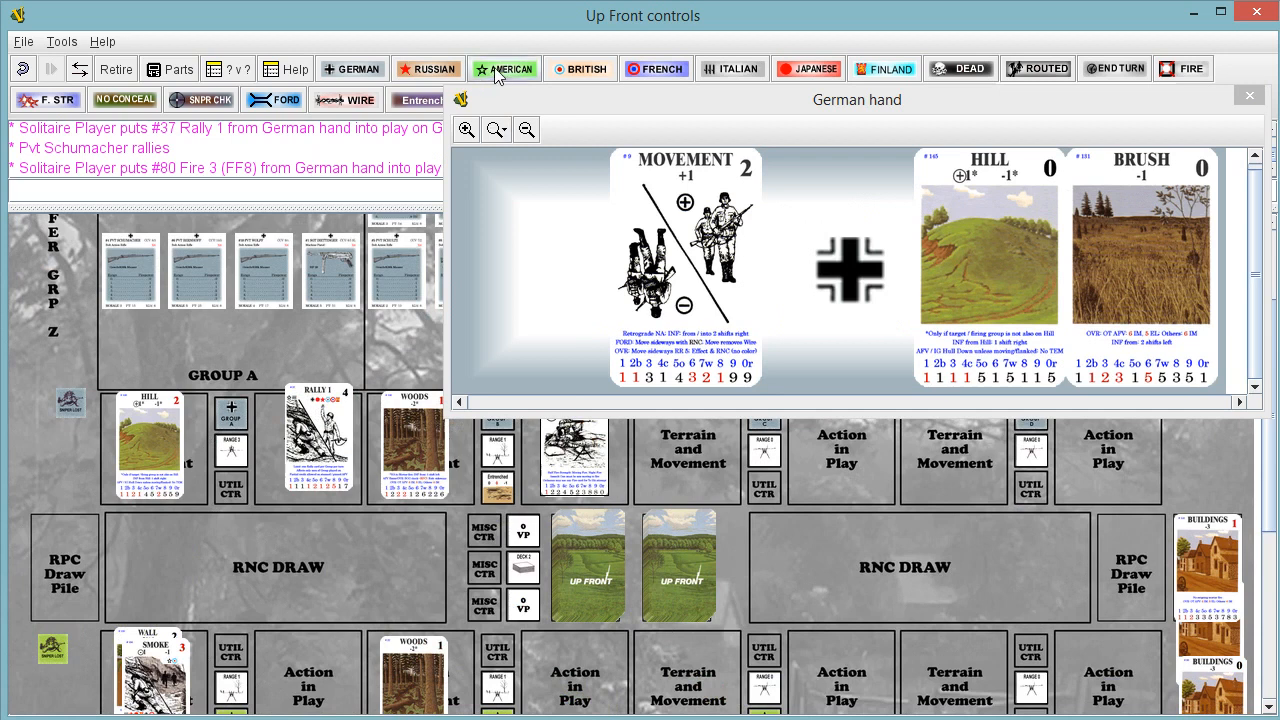
pyautogui.click(504, 68)
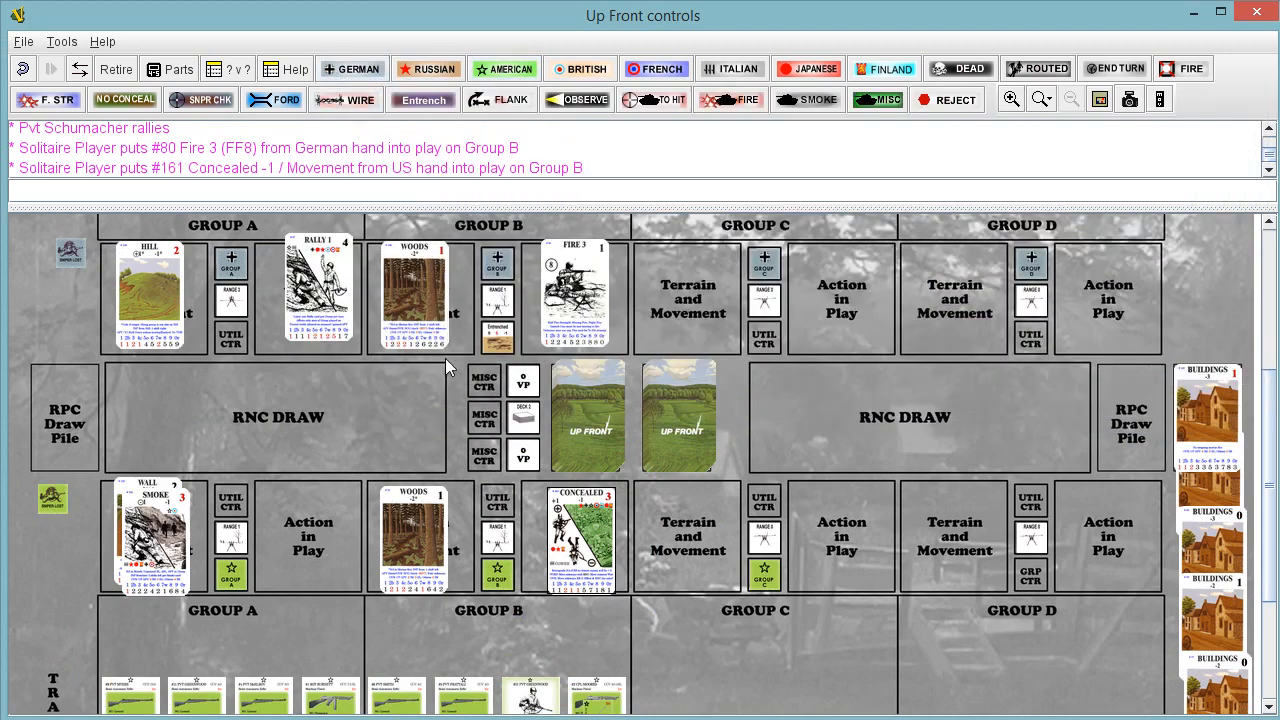
pyautogui.moveTo(528, 503)
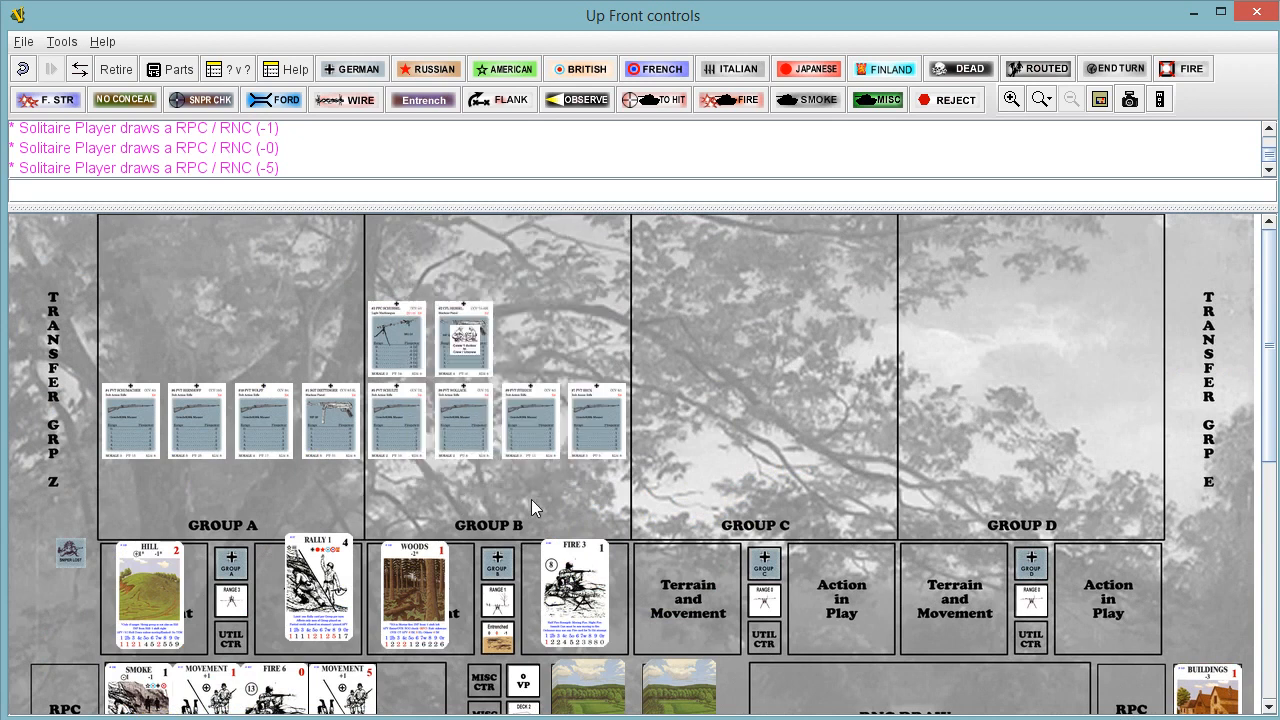
# - Scroll down the board to view the random number cards resolving the Fire 3 attack
pyautogui.scroll(-3)
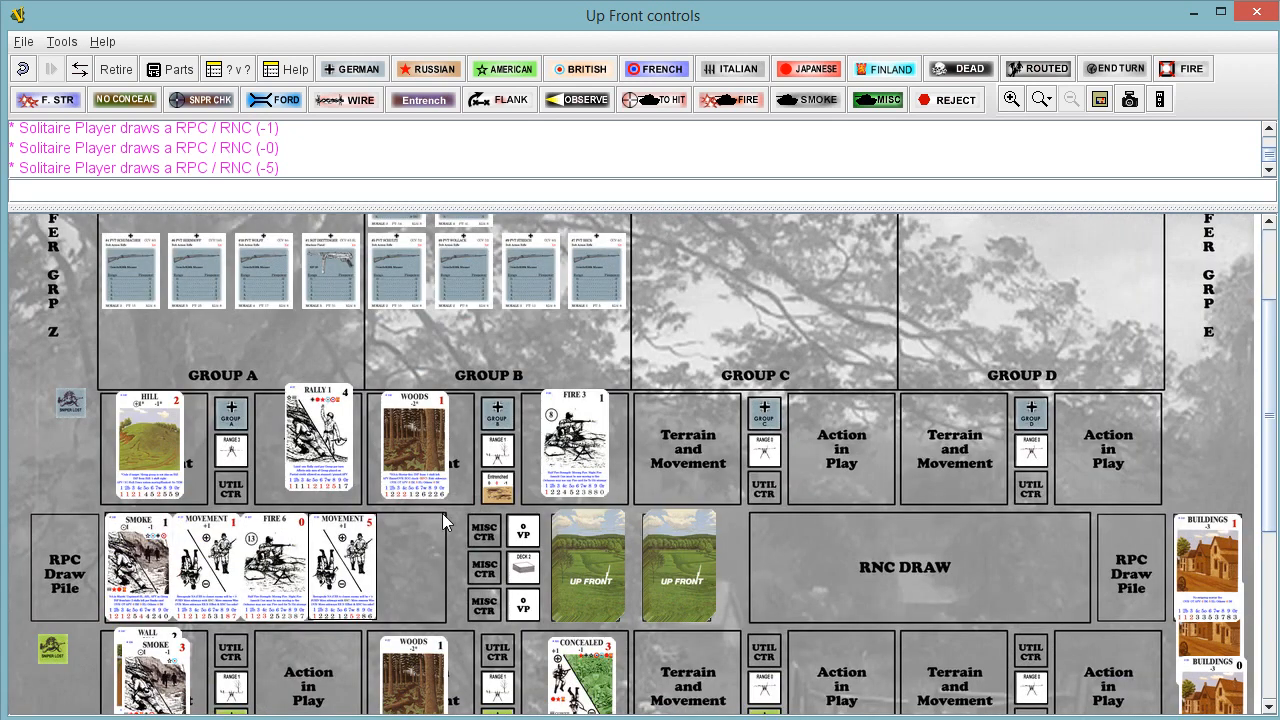
pyautogui.scroll(-3)
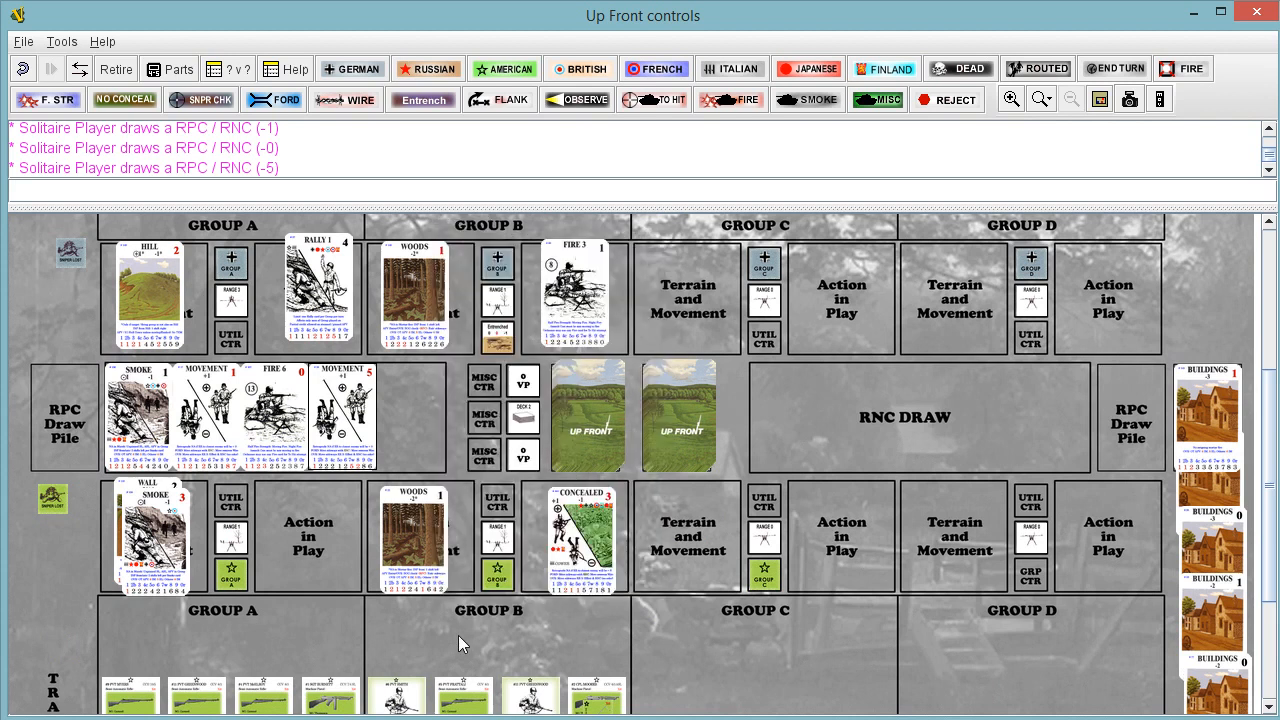
pyautogui.moveTo(672, 562)
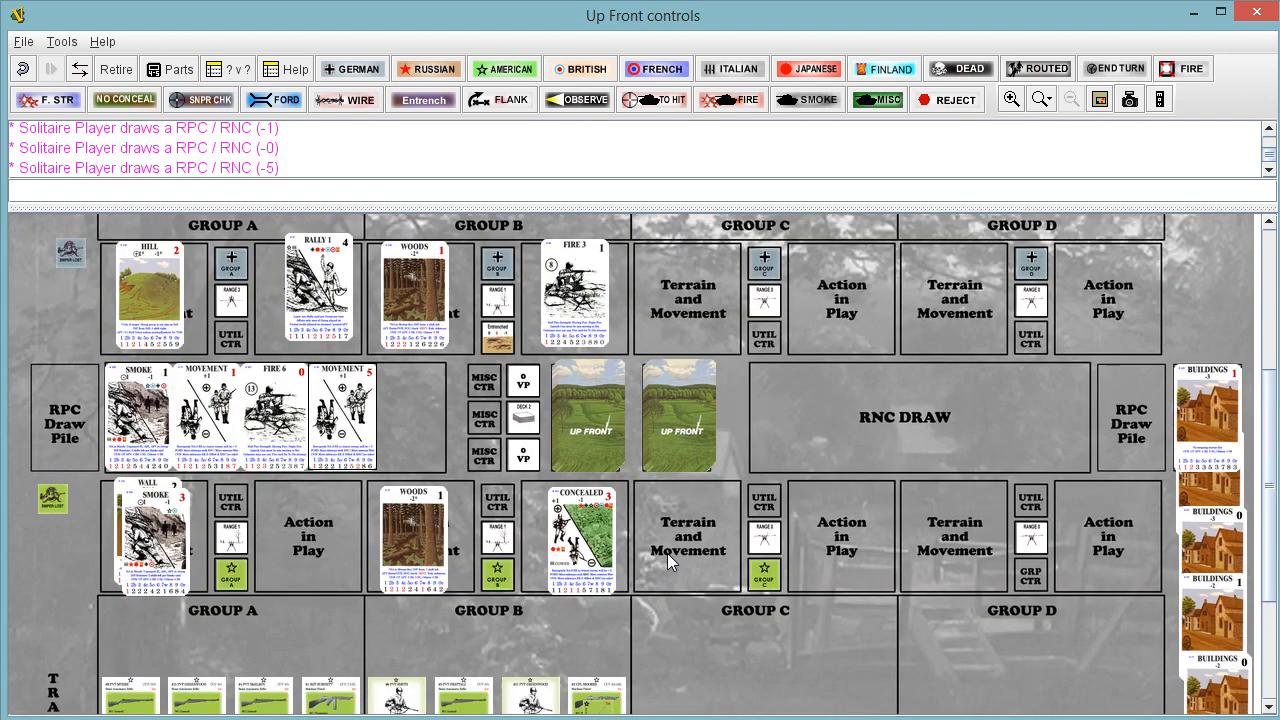
pyautogui.moveTo(95, 370)
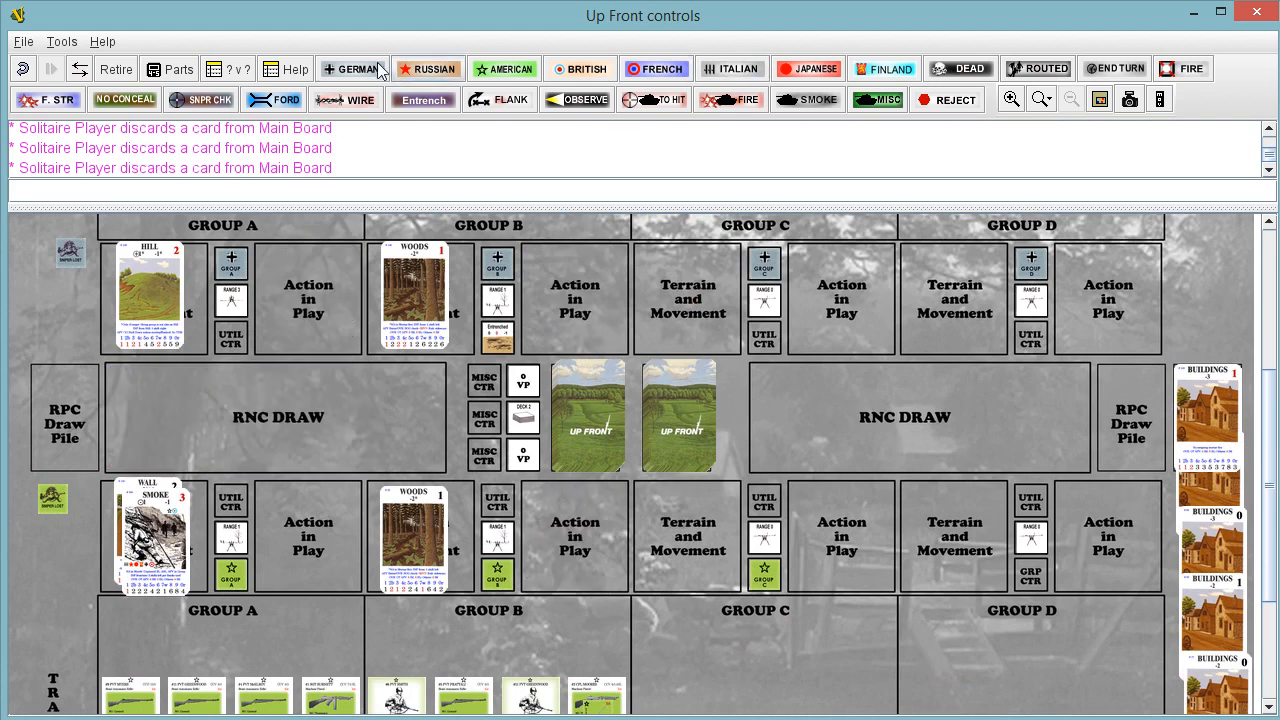
# - Reopen the German hand from the GERMAN toolbar button
pyautogui.click(351, 68)
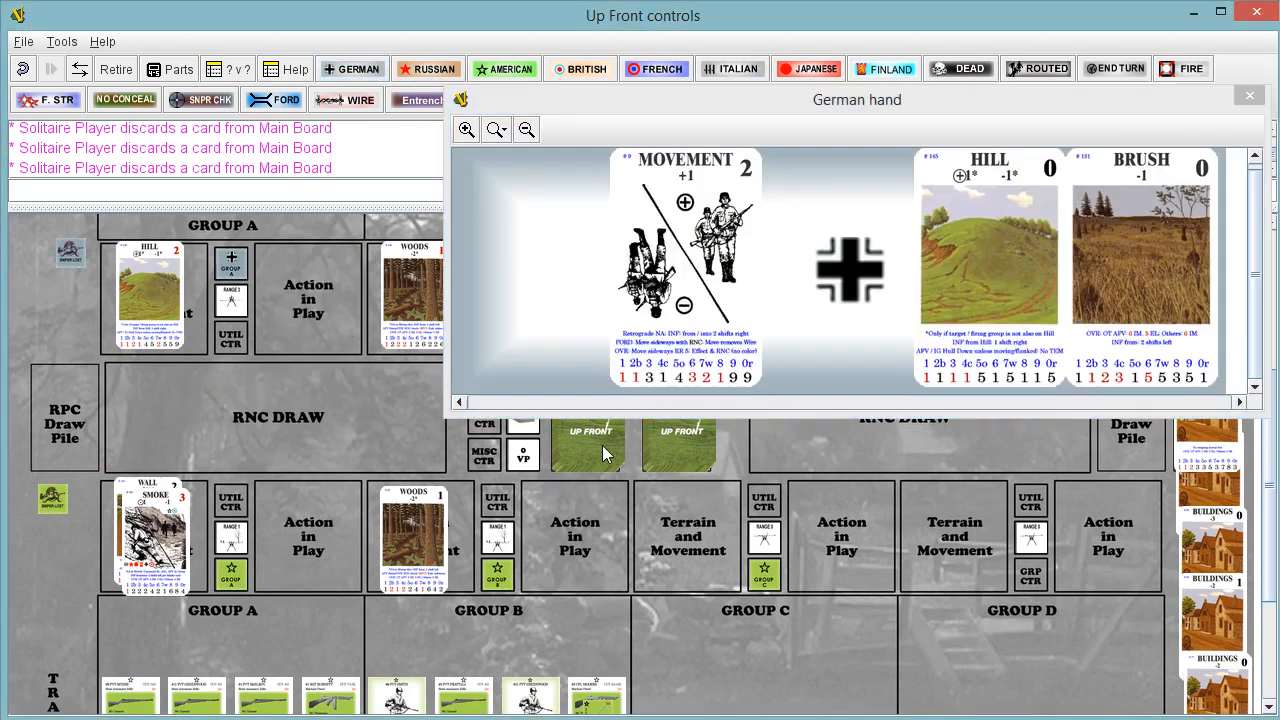